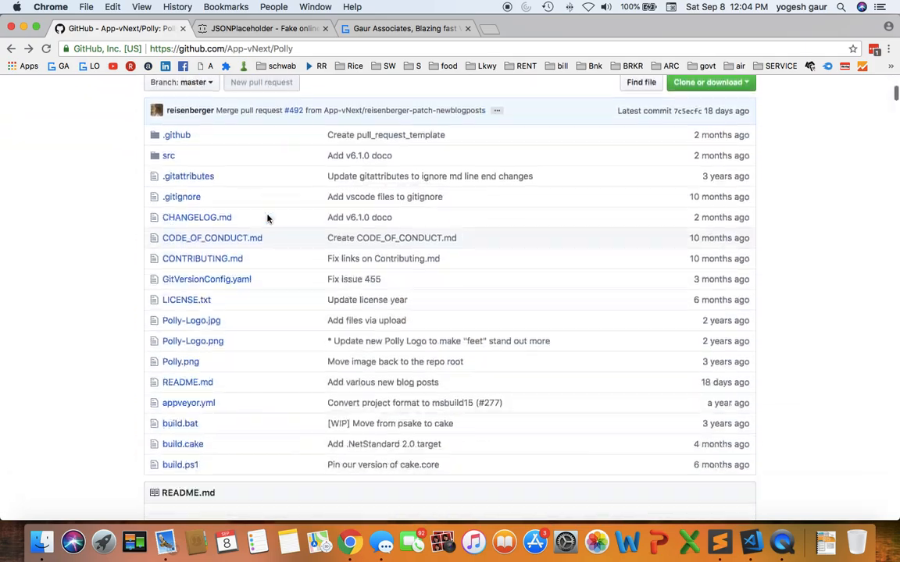
- Reach the Resilience policies table in the Polly README and follow the Retry quickstart link
{"action": "scroll", "scroll_direction": "down", "scroll_amount": 3}
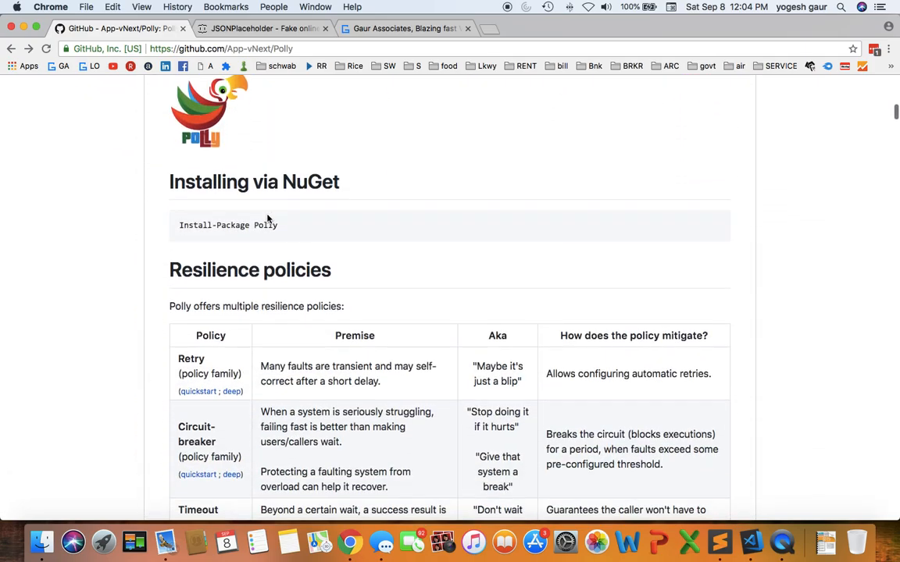
{"action": "scroll", "scroll_direction": "down", "scroll_amount": 3}
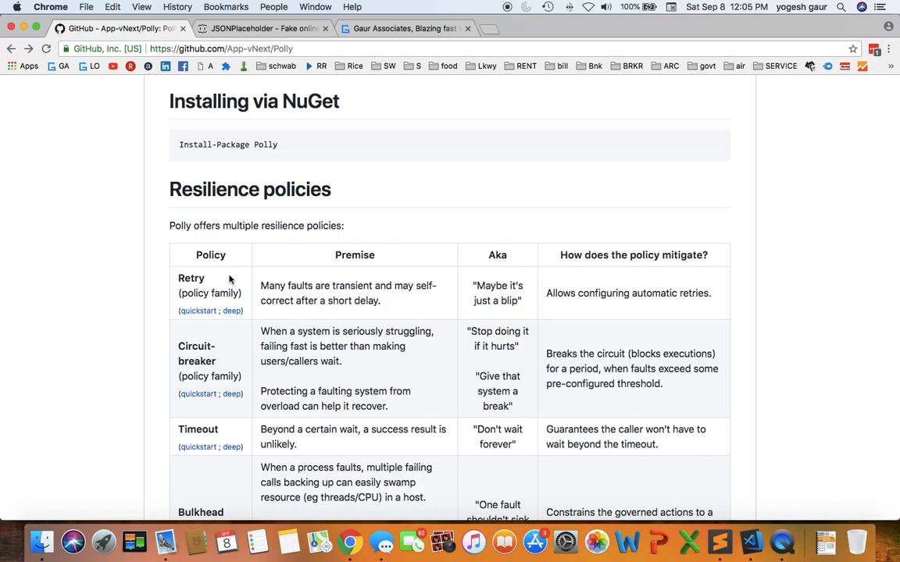
{"action": "mouse_move", "coordinate": [196, 316]}
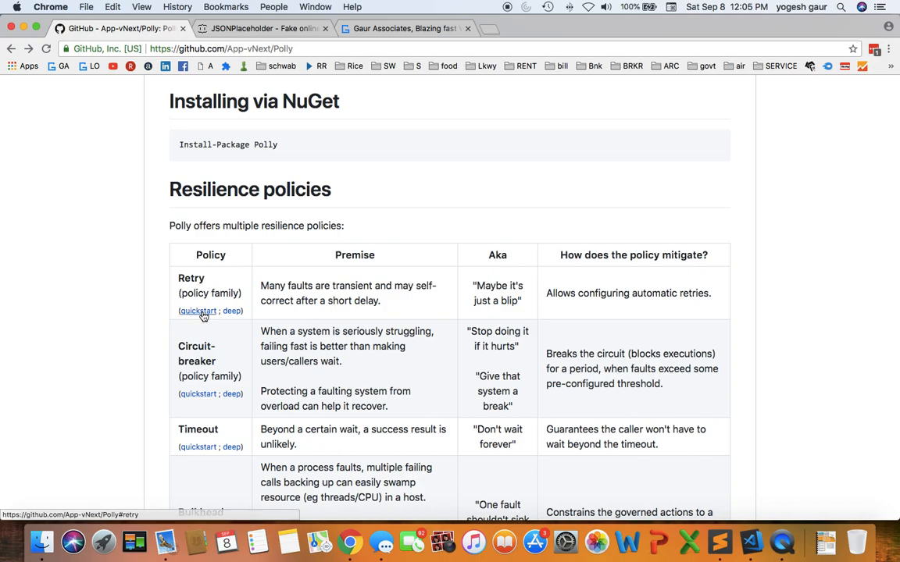
{"action": "left_click", "coordinate": [197, 311]}
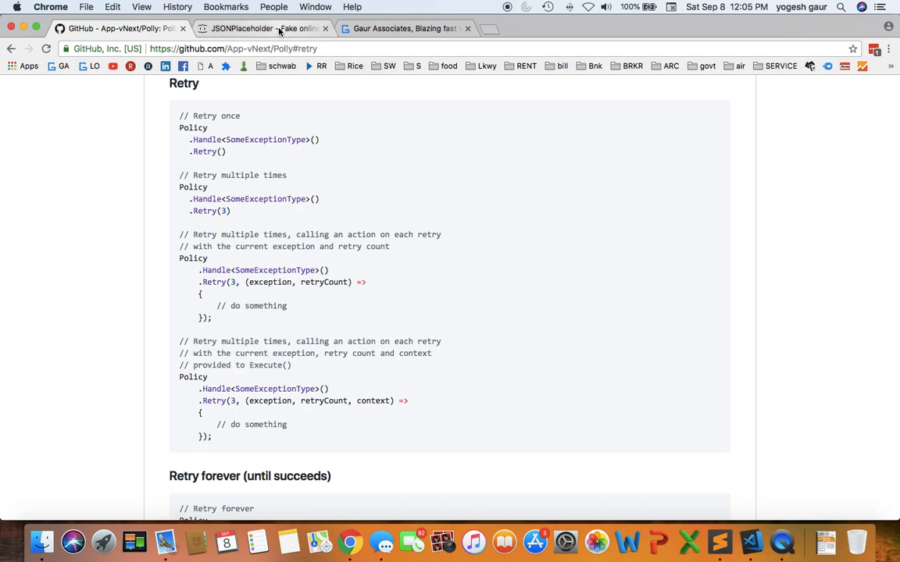
- On the JSONPlaceholder site, follow the /posts route to view the sample posts JSON
{"action": "left_click", "coordinate": [258, 28]}
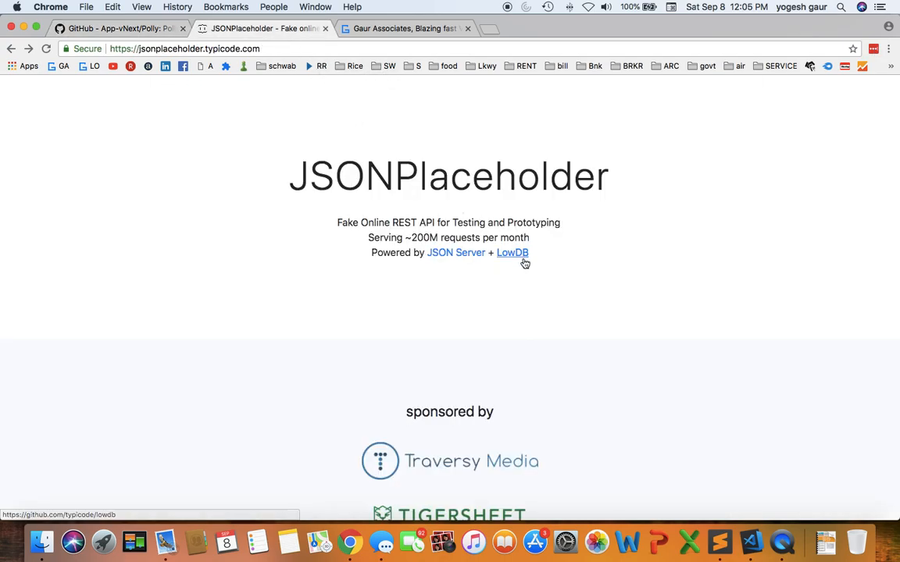
{"action": "mouse_move", "coordinate": [460, 153]}
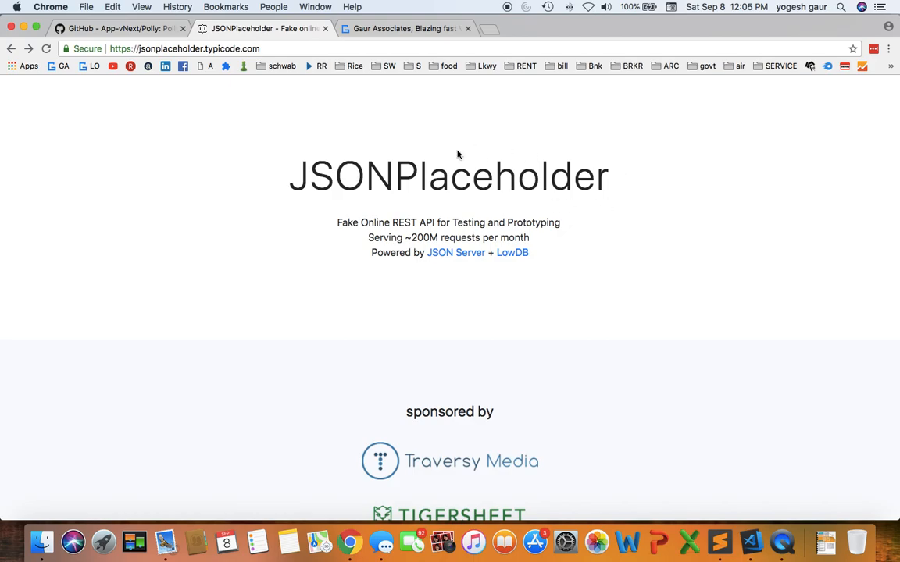
{"action": "mouse_move", "coordinate": [278, 116]}
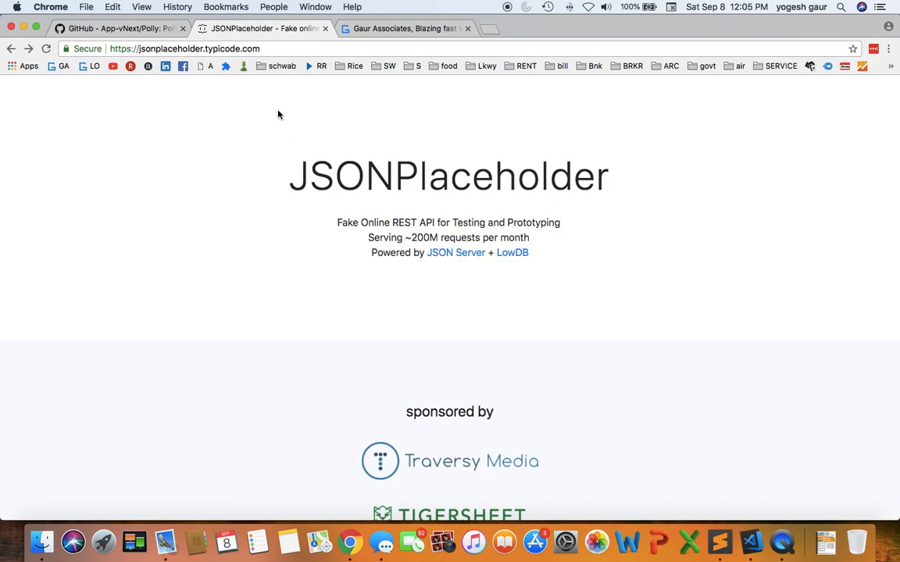
{"action": "scroll", "scroll_direction": "down", "scroll_amount": 3}
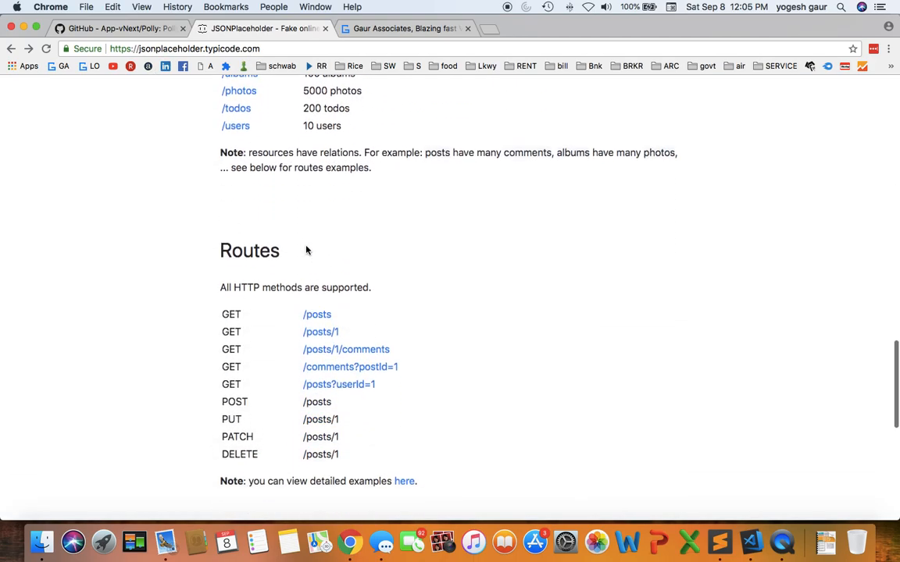
{"action": "left_click", "coordinate": [318, 314]}
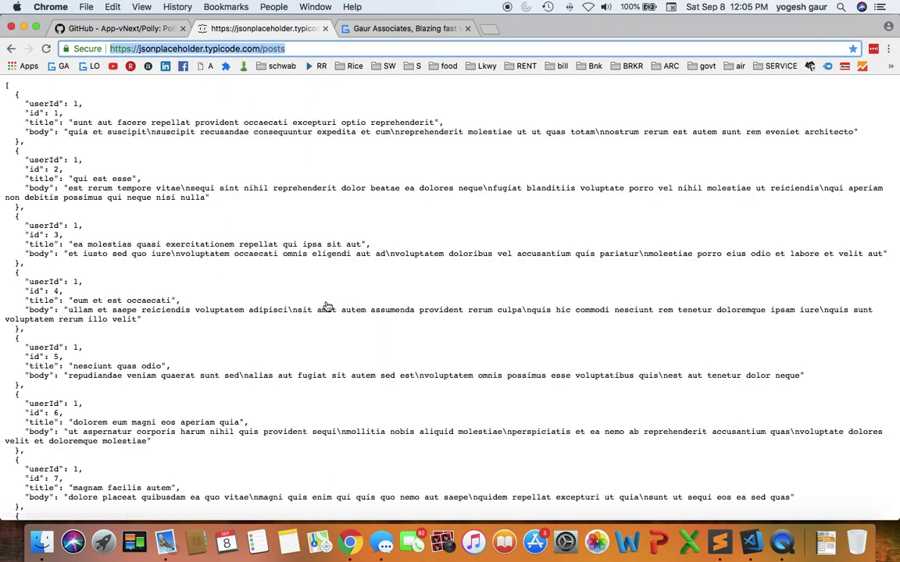
{"action": "mouse_move", "coordinate": [156, 268]}
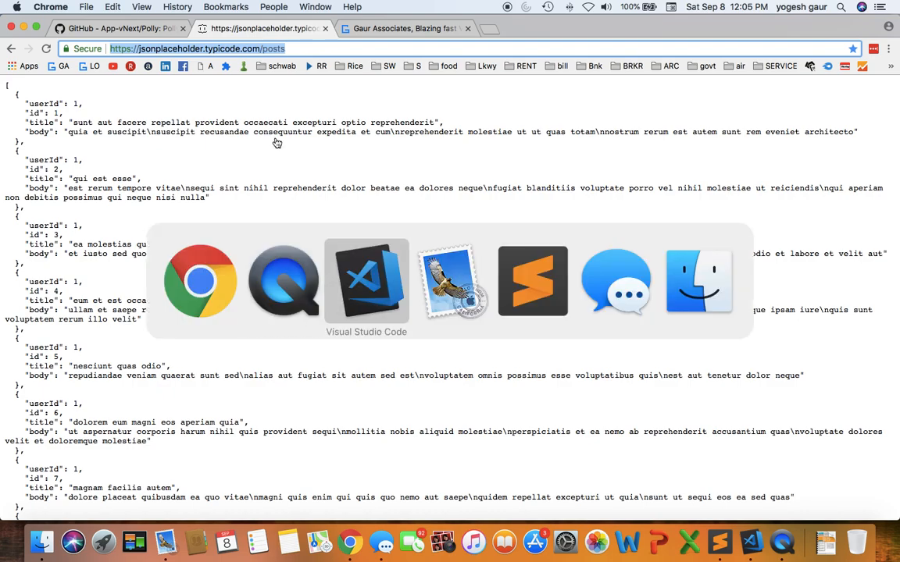
- Back in the C# project, set a breakpoint on the title-printing line 25 and start .NET Core Launch debugging
{"action": "left_click", "coordinate": [366, 281]}
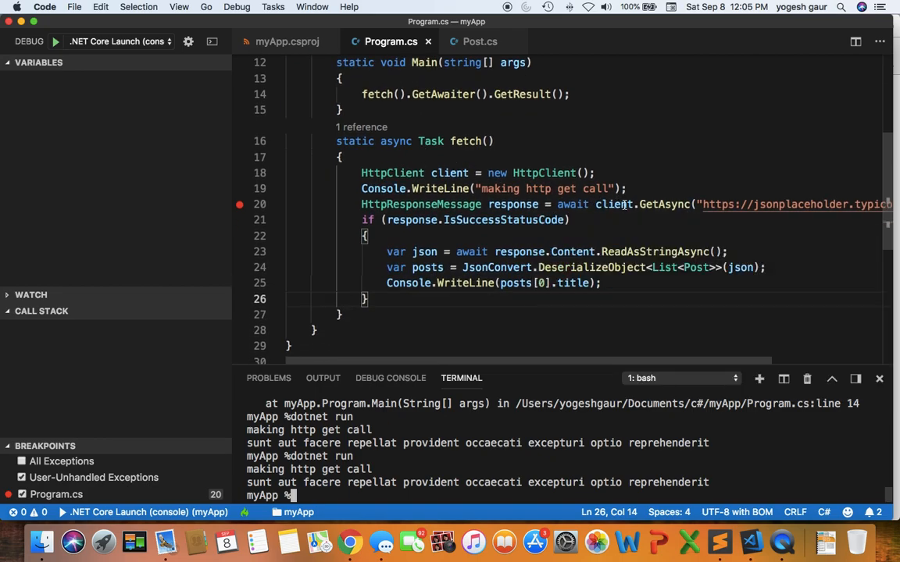
{"action": "scroll", "scroll_direction": "right", "scroll_amount": 3}
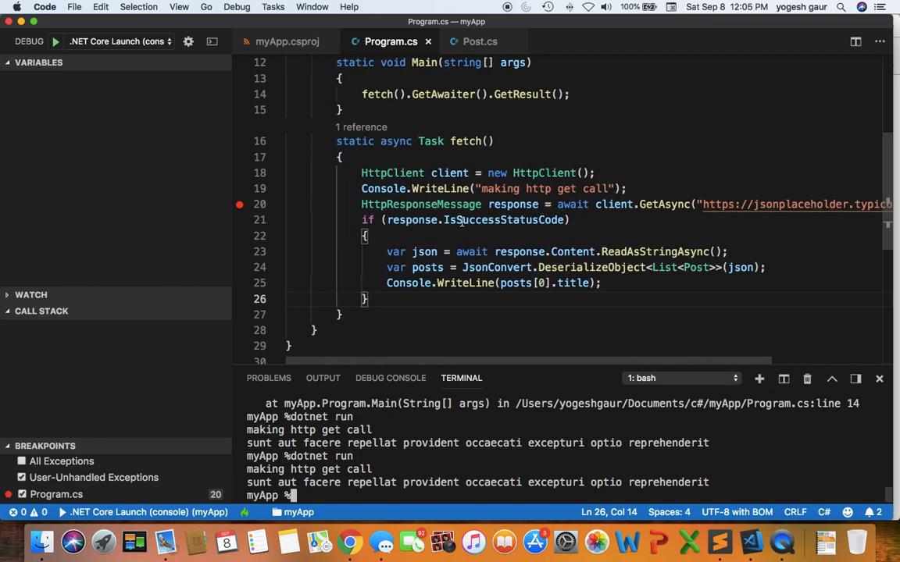
{"action": "mouse_move", "coordinate": [603, 251]}
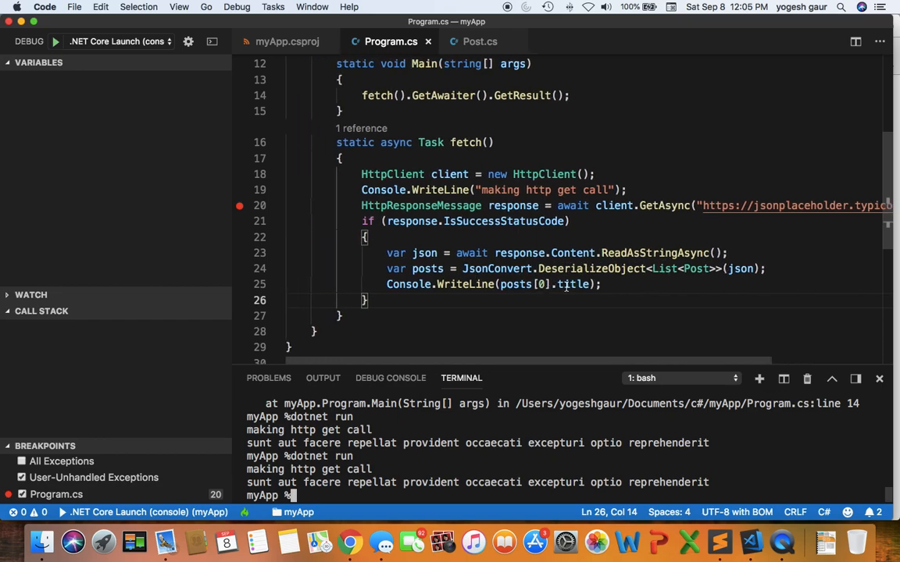
{"action": "mouse_move", "coordinate": [273, 292]}
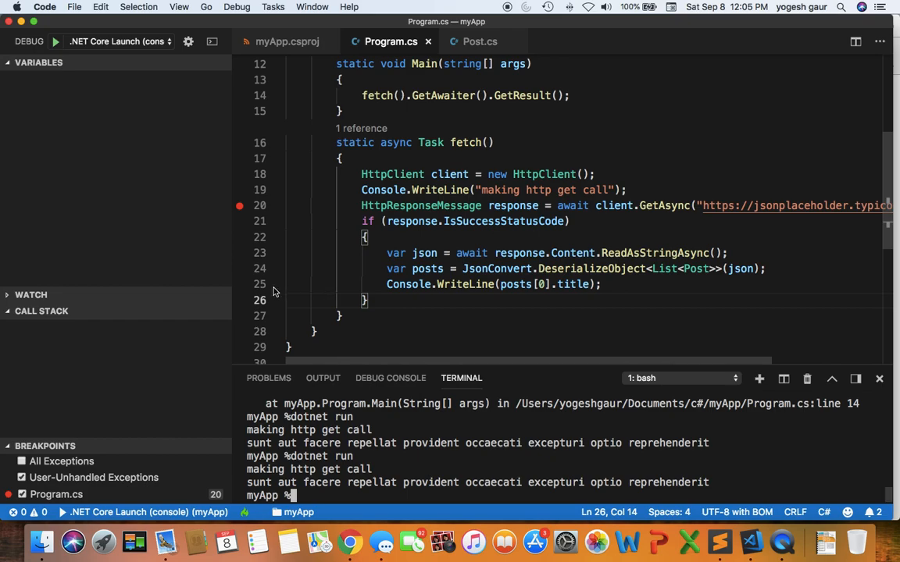
{"action": "left_click", "coordinate": [240, 284]}
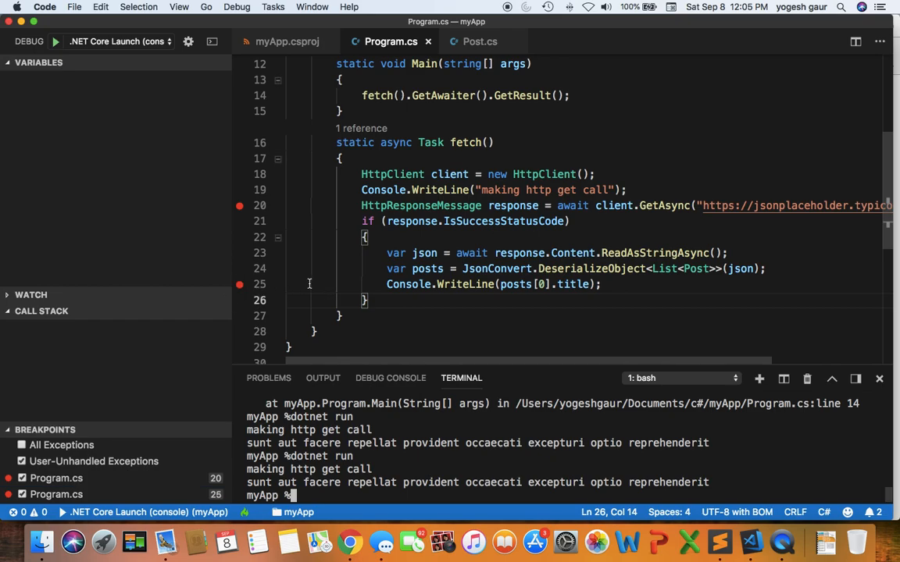
{"action": "left_click", "coordinate": [238, 6]}
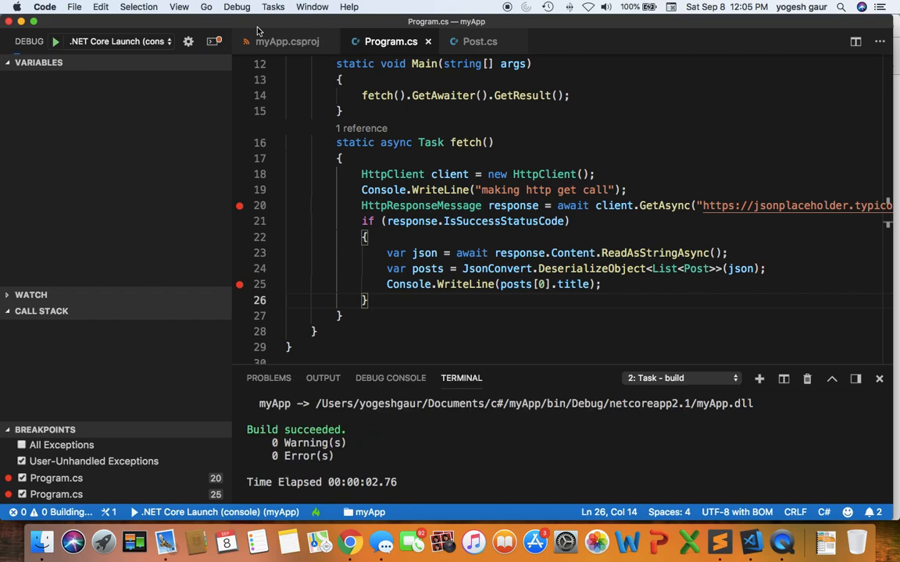
- Check the debug console and build output, then step past the GET call and inspect the successful response
{"action": "left_click", "coordinate": [56, 40]}
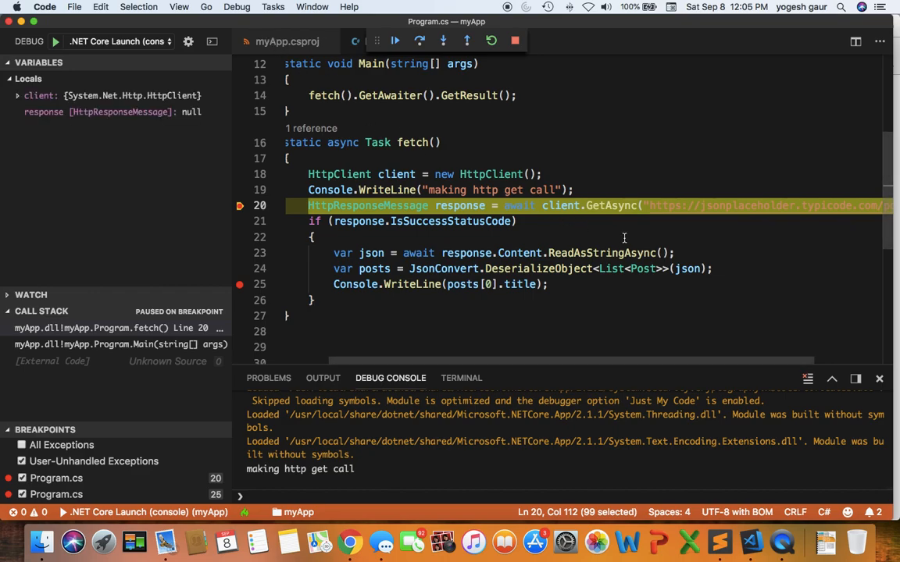
{"action": "left_click", "coordinate": [461, 378]}
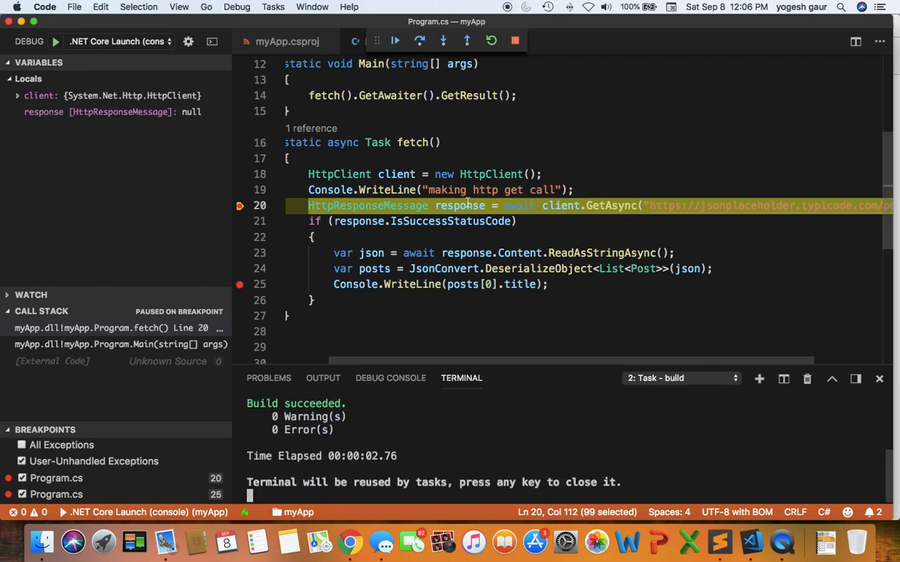
{"action": "left_click", "coordinate": [397, 41]}
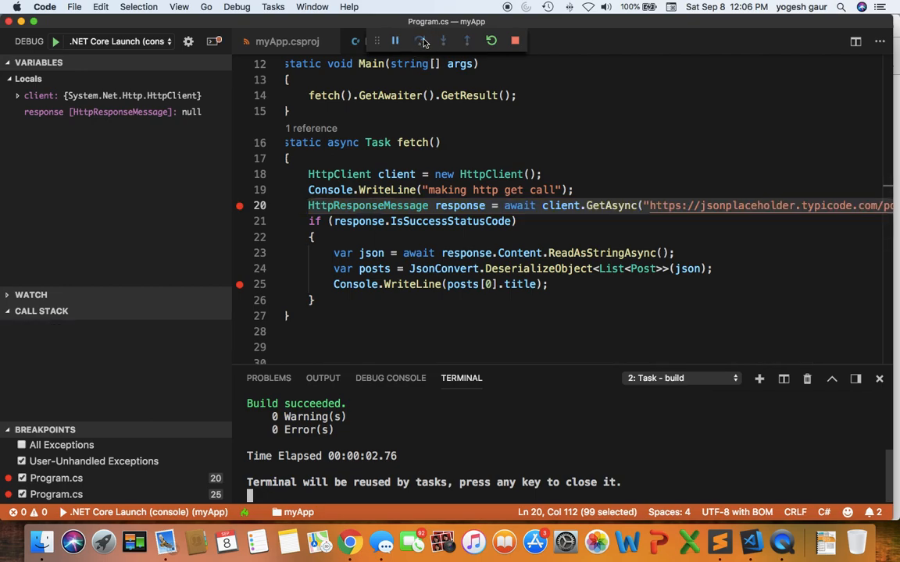
{"action": "left_click", "coordinate": [424, 40]}
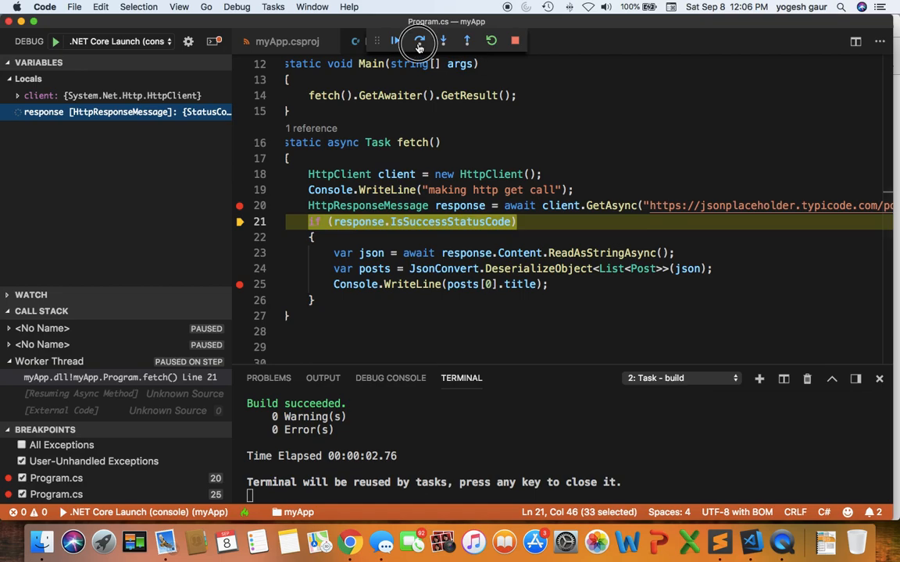
{"action": "left_click", "coordinate": [18, 124]}
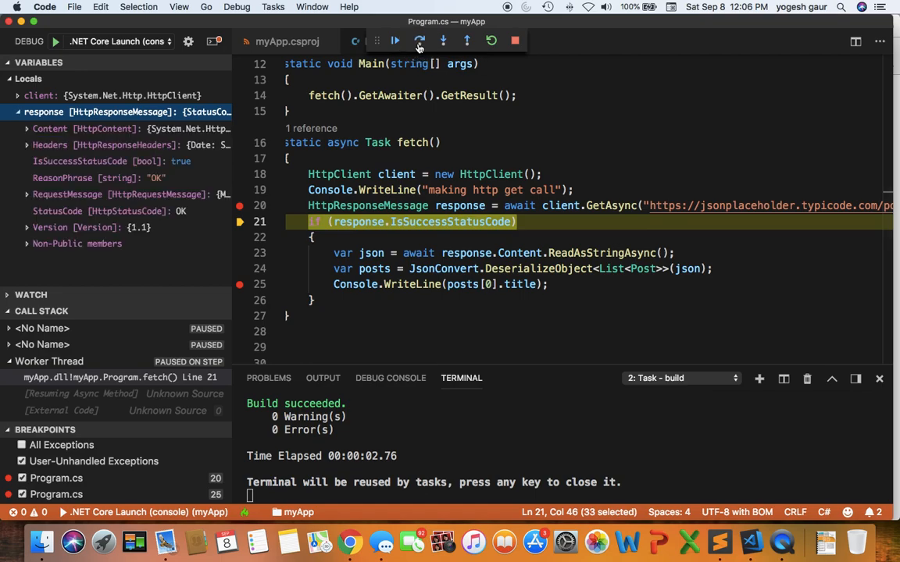
{"action": "left_click", "coordinate": [442, 40]}
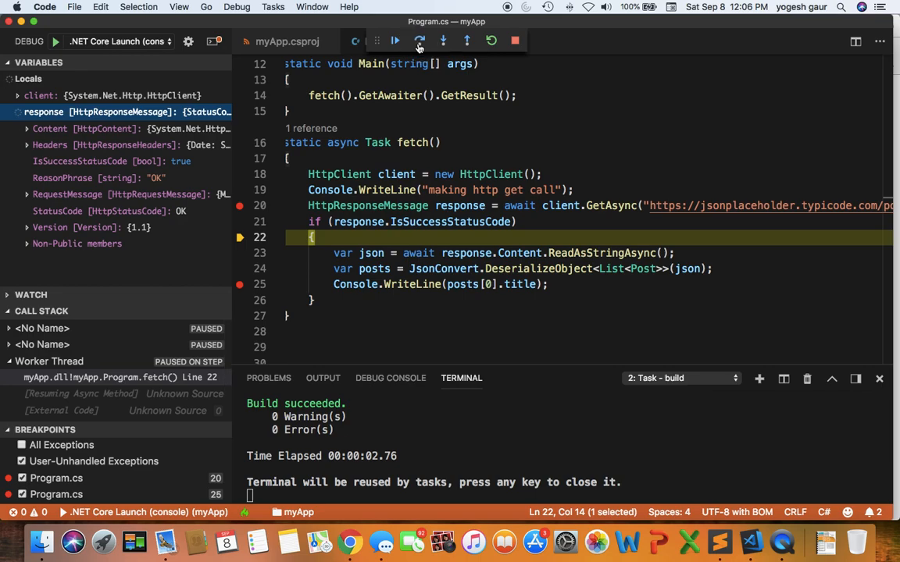
- Step through reading the body and deserializing, then expand response and the 100 posts to view item [0]
{"action": "left_click", "coordinate": [418, 41]}
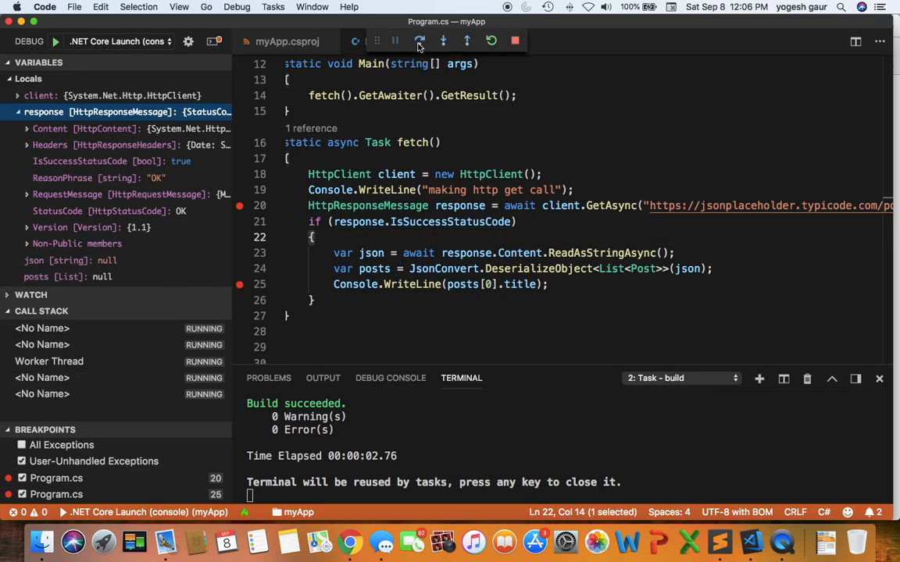
{"action": "left_click", "coordinate": [419, 41]}
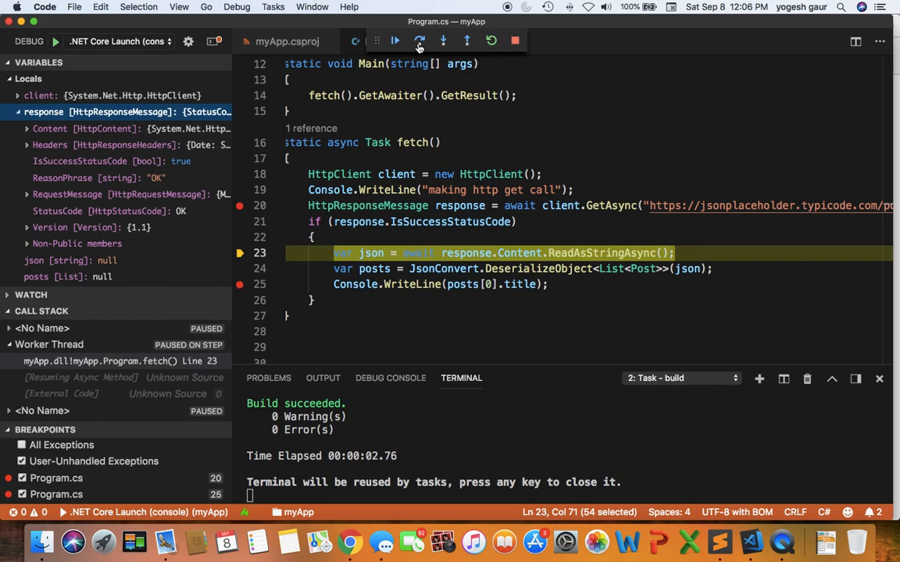
{"action": "left_click", "coordinate": [418, 40]}
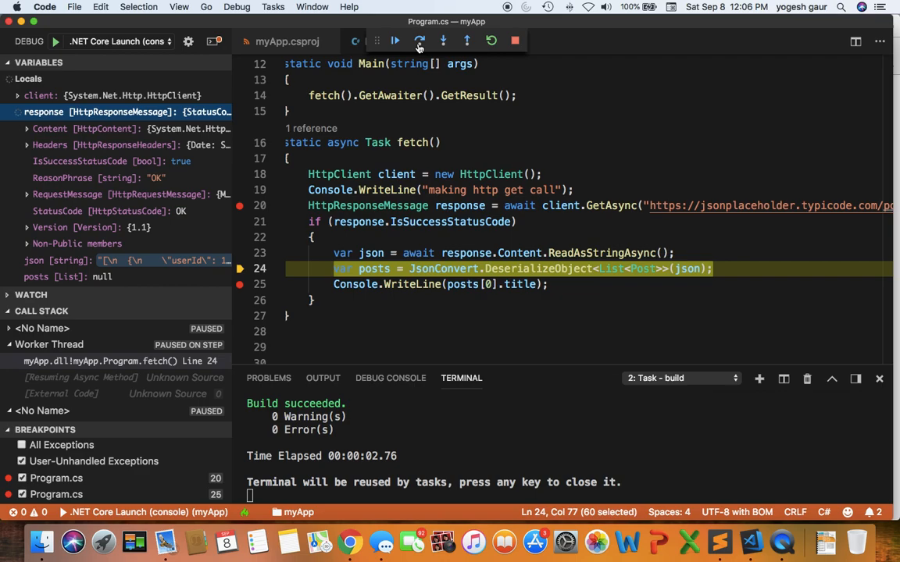
{"action": "left_click", "coordinate": [397, 40]}
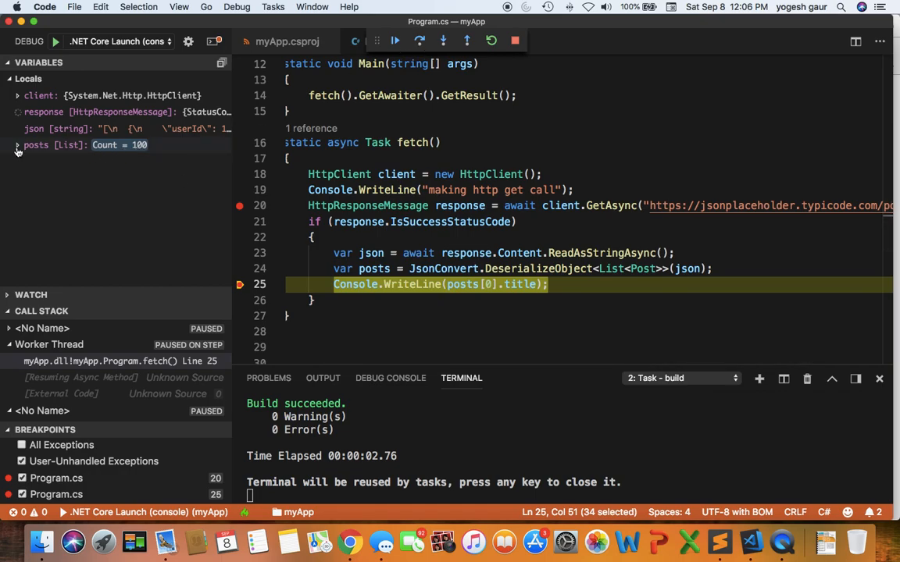
{"action": "left_click", "coordinate": [17, 113]}
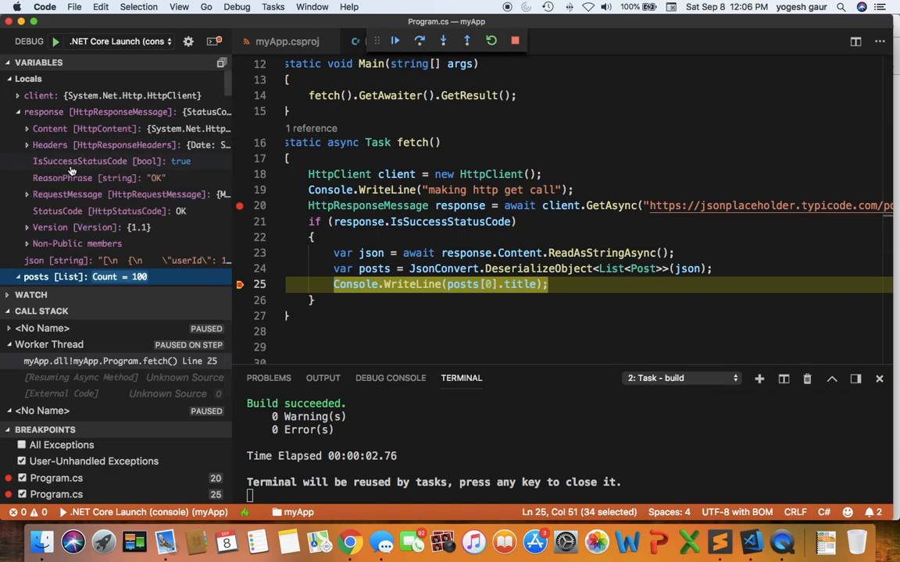
{"action": "left_click", "coordinate": [16, 276]}
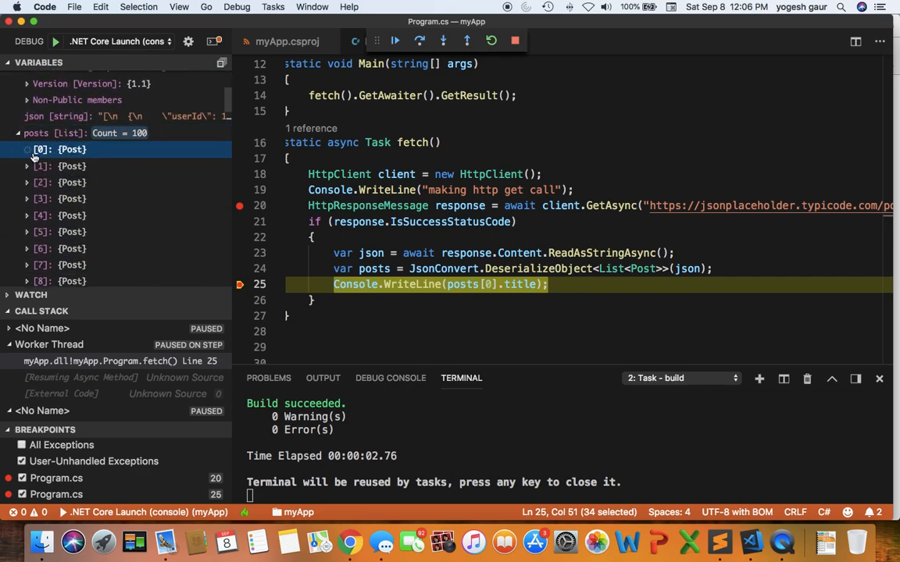
{"action": "left_click", "coordinate": [27, 150]}
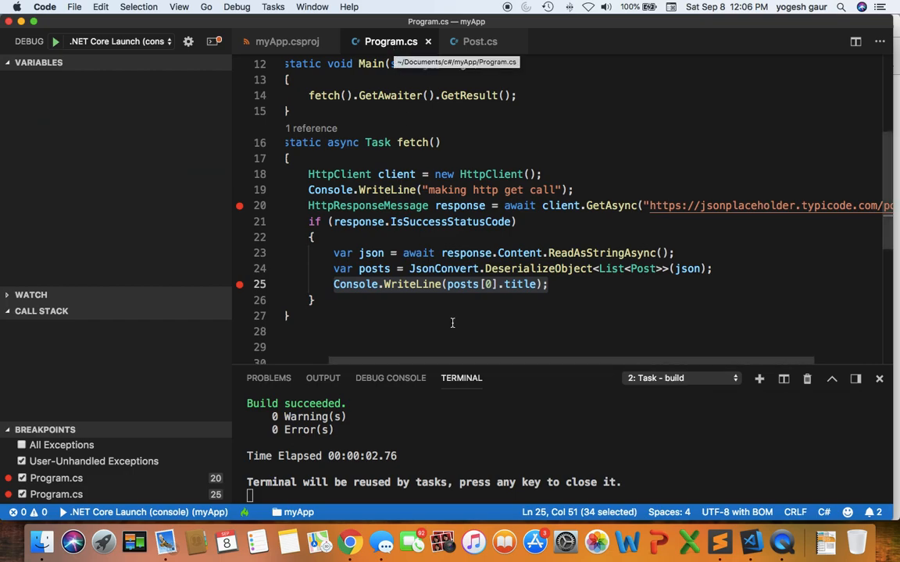
- Clear the shell terminal and dotnet run the app, printing the first post's title
{"action": "left_click", "coordinate": [322, 378]}
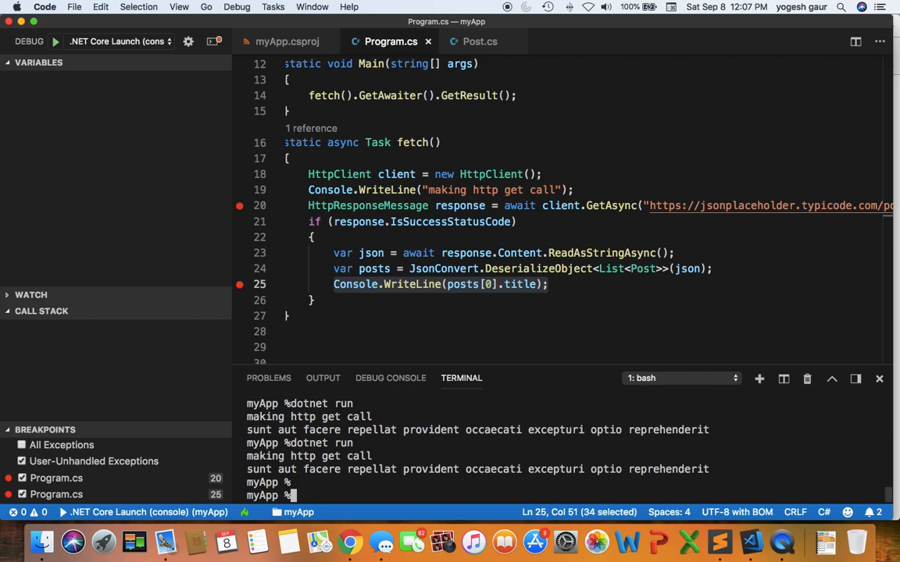
{"action": "type", "text": "cle"}
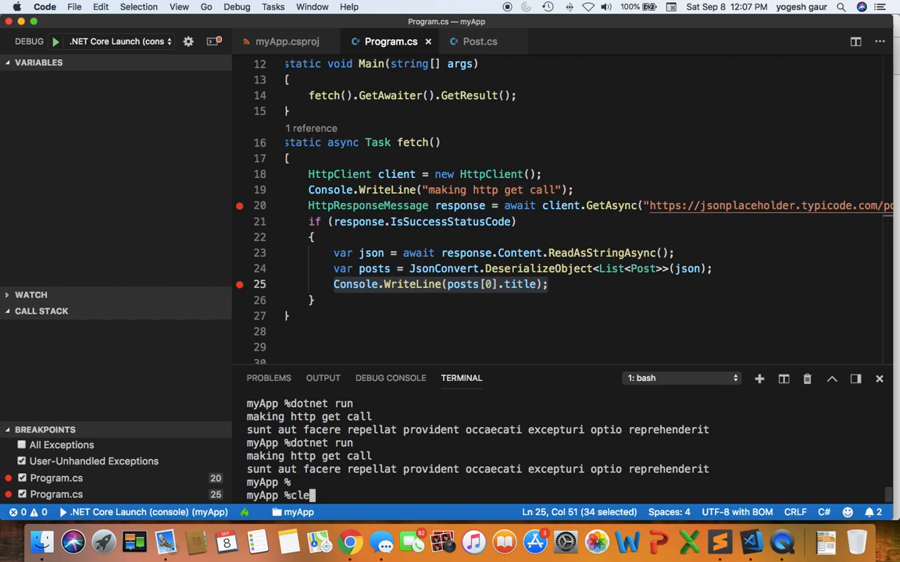
{"action": "key", "text": "Enter"}
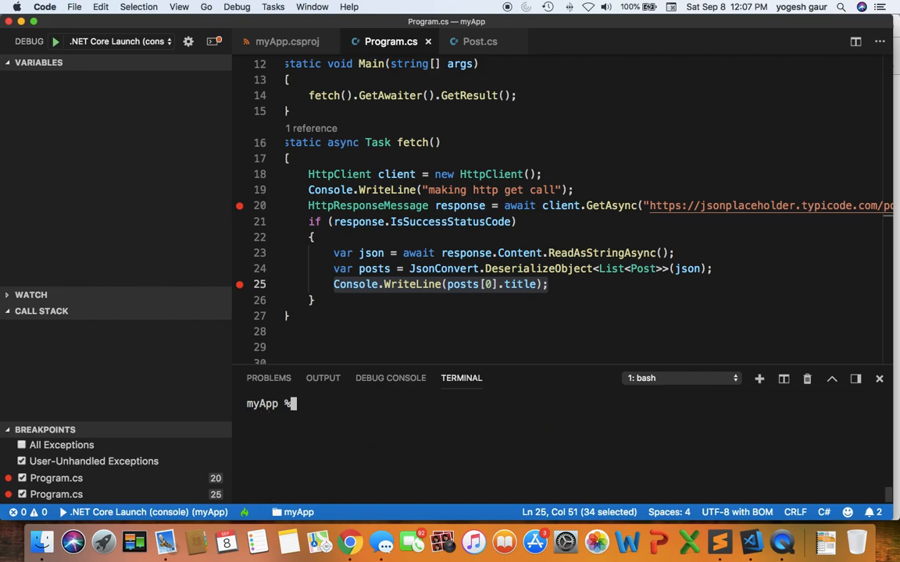
{"action": "type", "text": "dotnet run"}
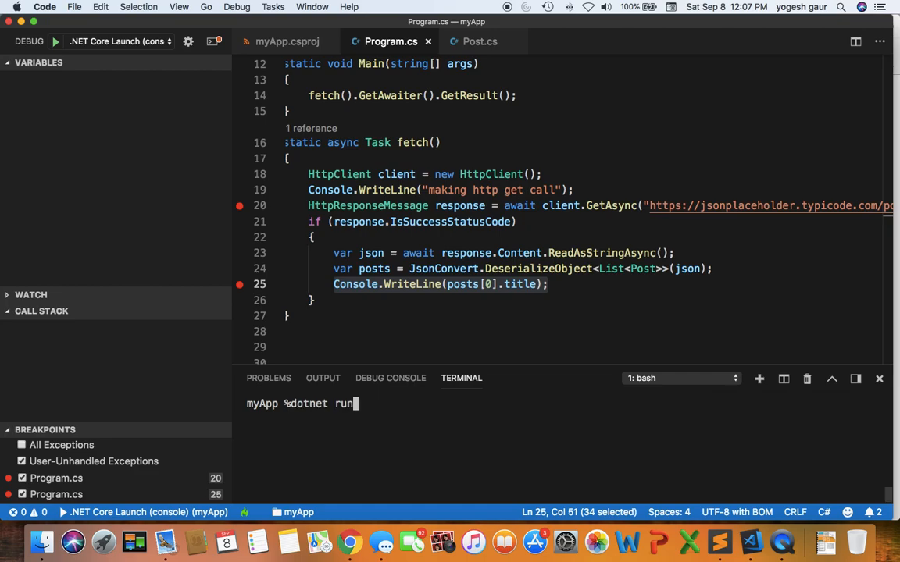
{"action": "key", "text": "Enter"}
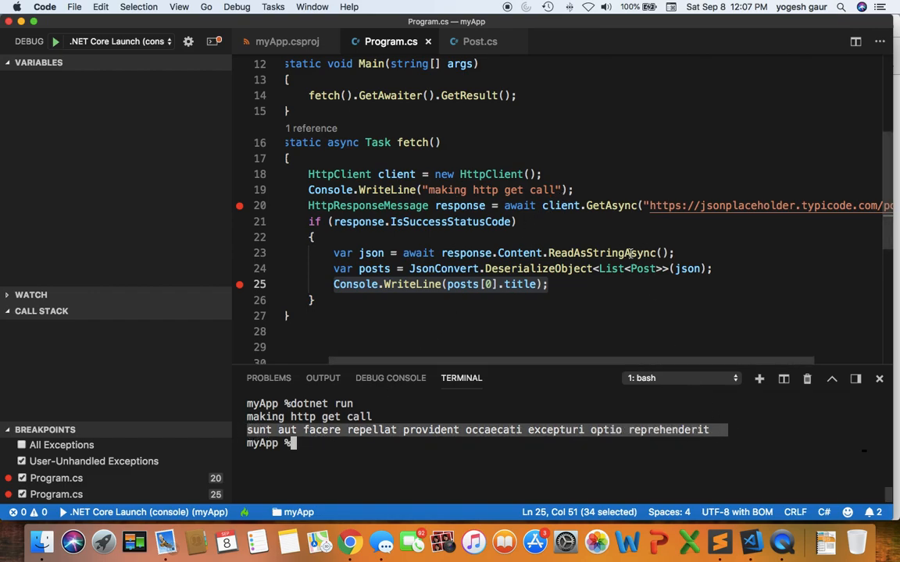
- Change the GetAsync URL to end in posts1 and rerun with dotnet run, printing no title
{"action": "scroll", "scroll_direction": "right", "scroll_amount": 3}
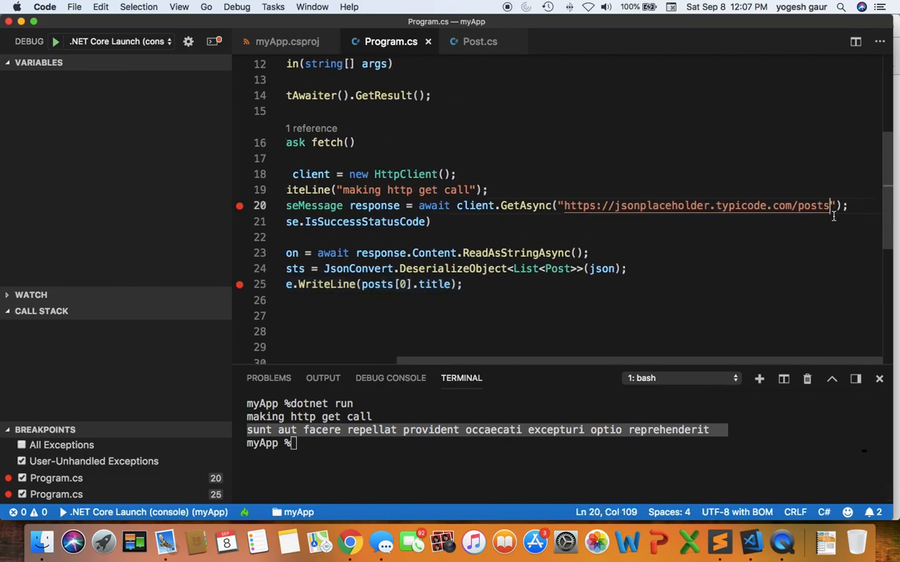
{"action": "type", "text": "1"}
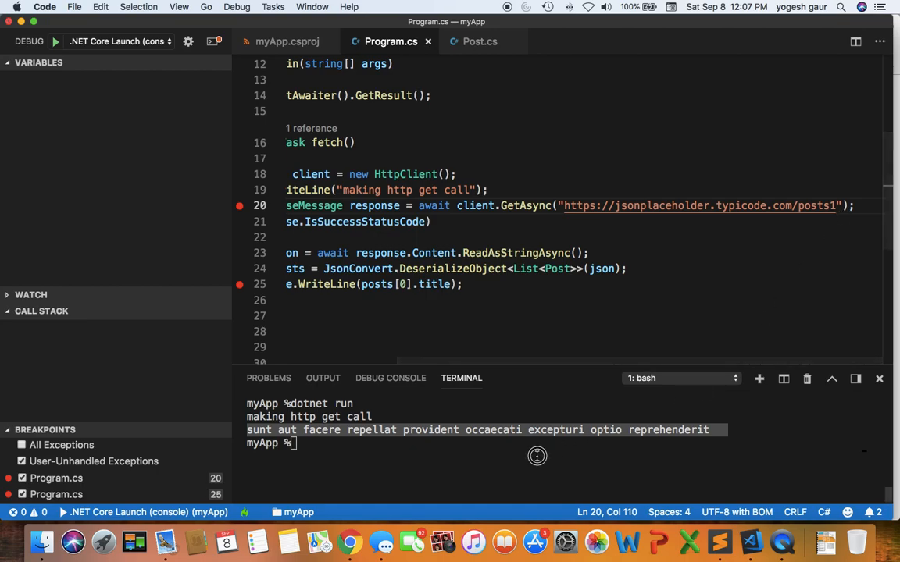
{"action": "type", "text": "dotnet run"}
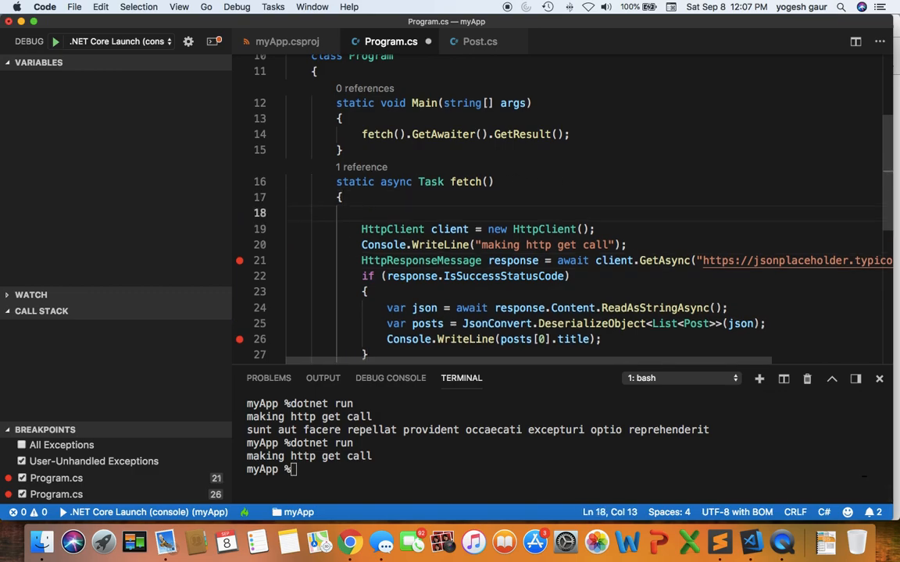
- Start fetch with var policy = Policy.Handle<Exception> on its own chained line
{"action": "type", "text": "var policy"}
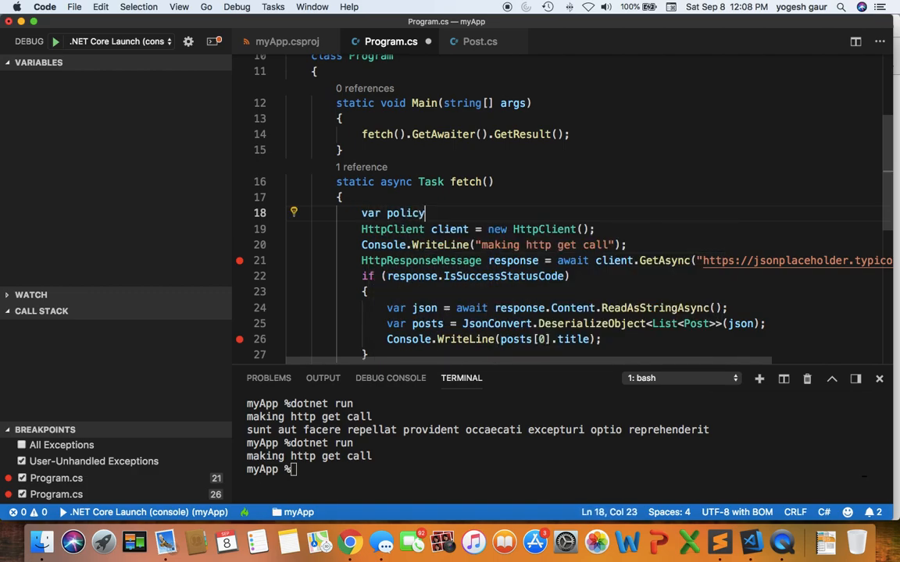
{"action": "type", "text": "= Policy"}
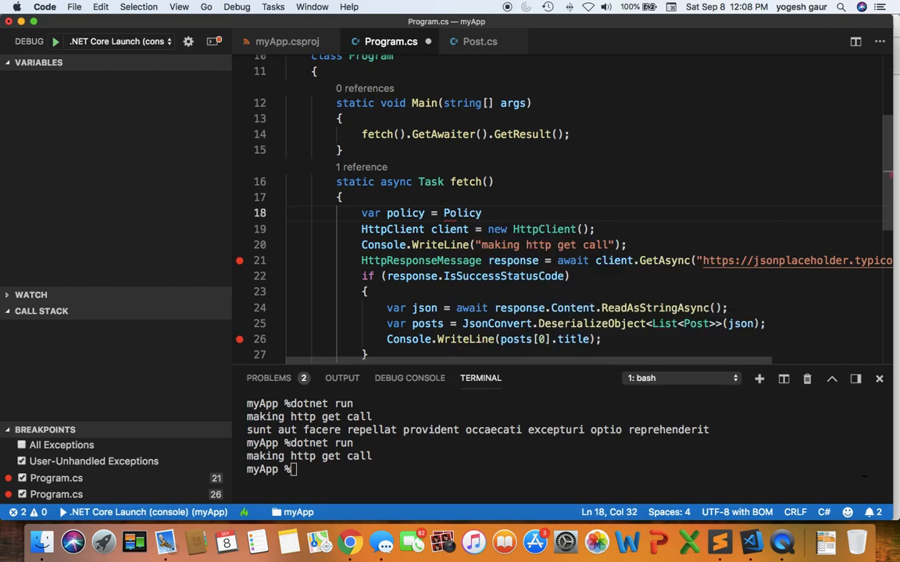
{"action": "type", "text": ".Handle"}
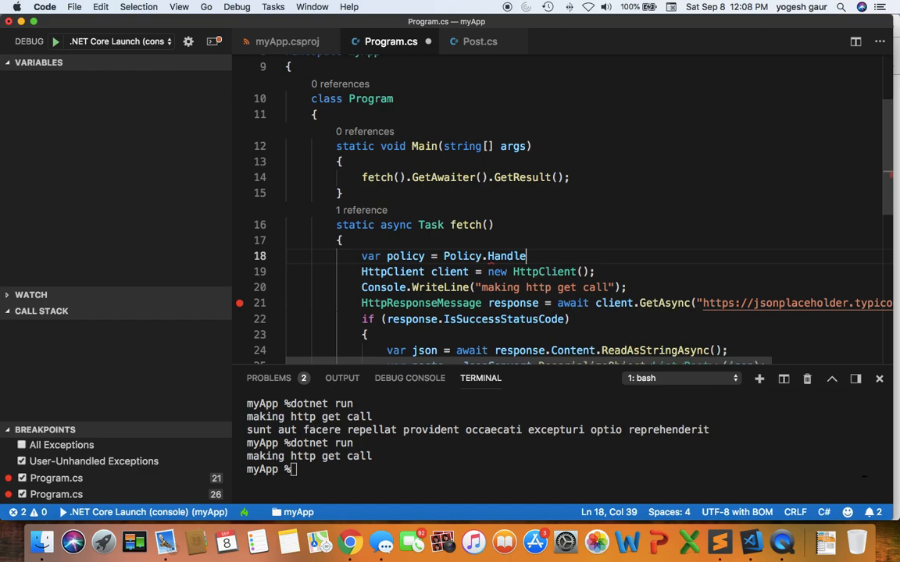
{"action": "type", "text": "<"}
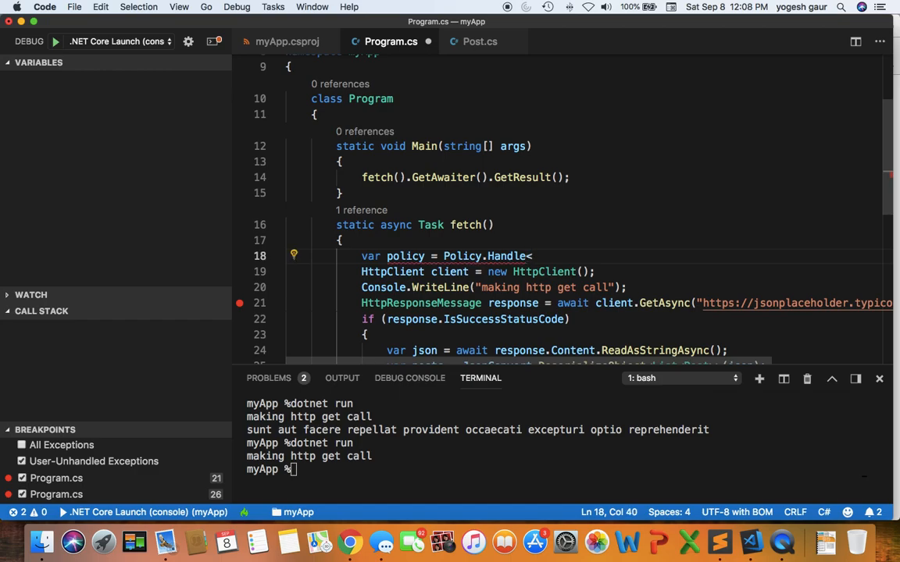
{"action": "type", "text": "Exception>"}
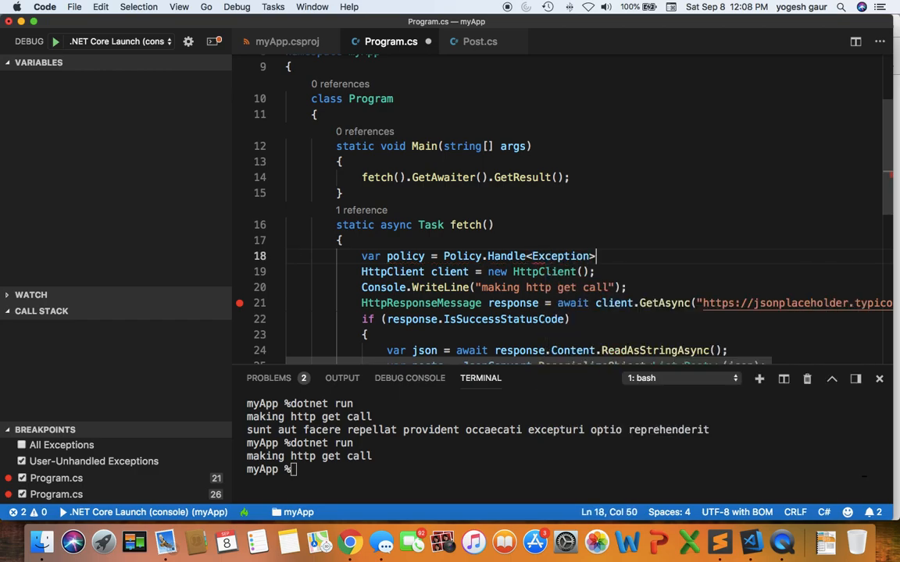
- Chain .OrResult on the next line and complete Handle<Exception> with its parentheses
{"action": "type", "text": "."}
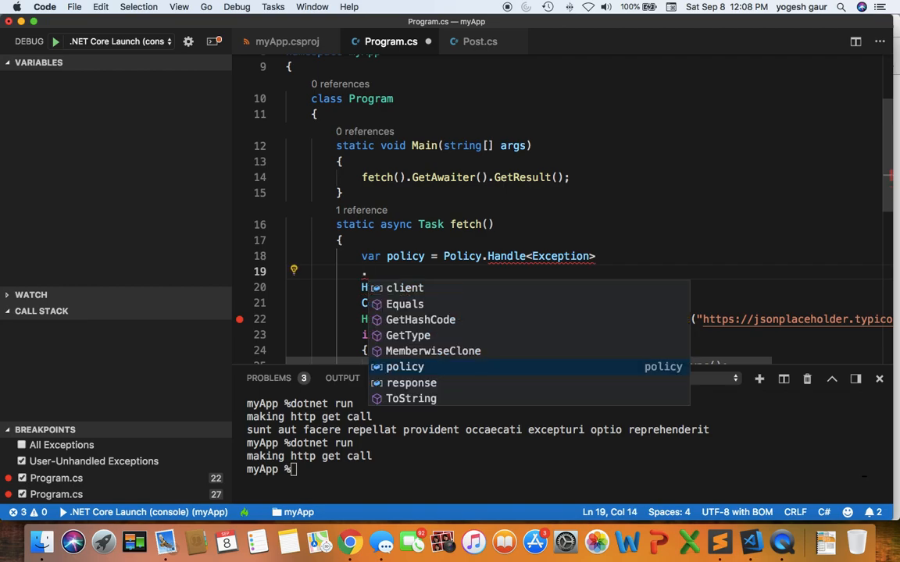
{"action": "type", "text": "0"}
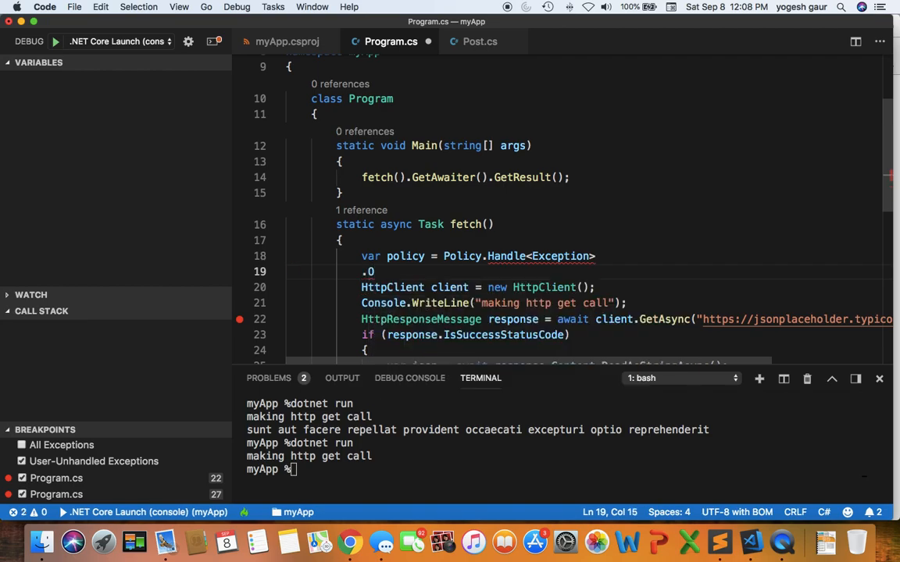
{"action": "type", "text": "OrRes"}
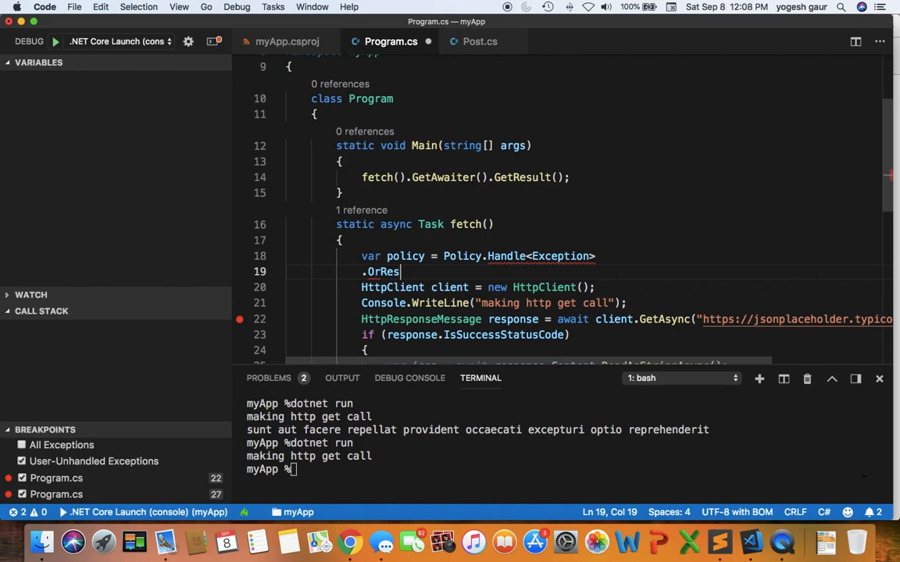
{"action": "type", "text": "ult"}
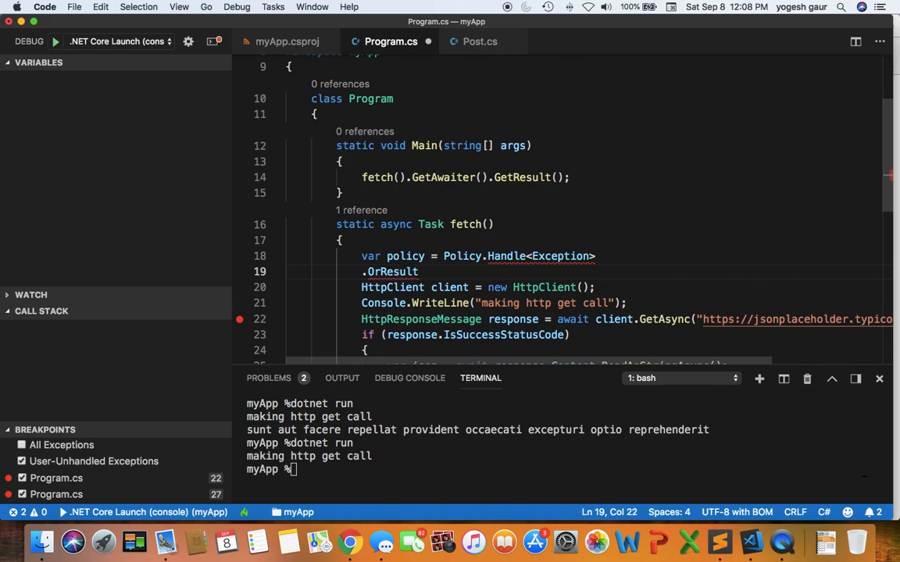
{"action": "left_click", "coordinate": [601, 256]}
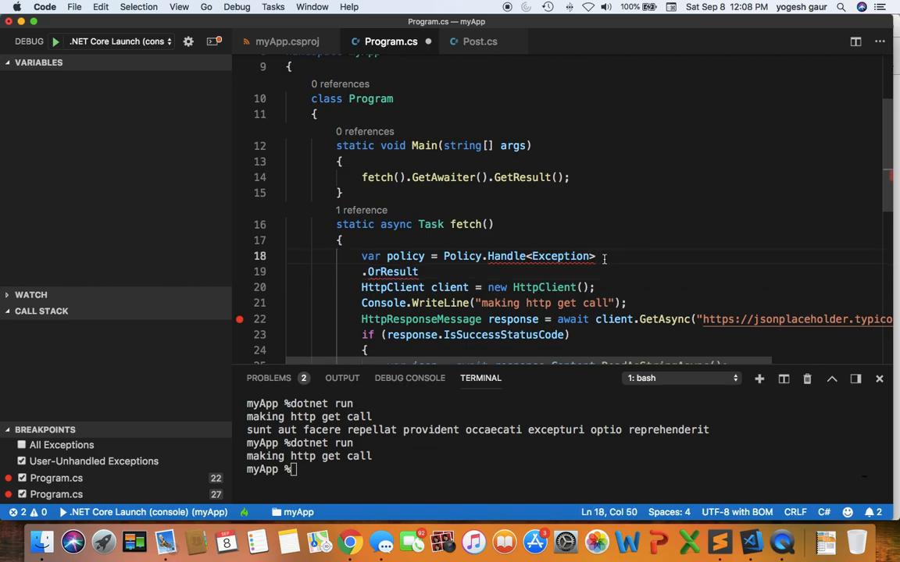
{"action": "type", "text": "()"}
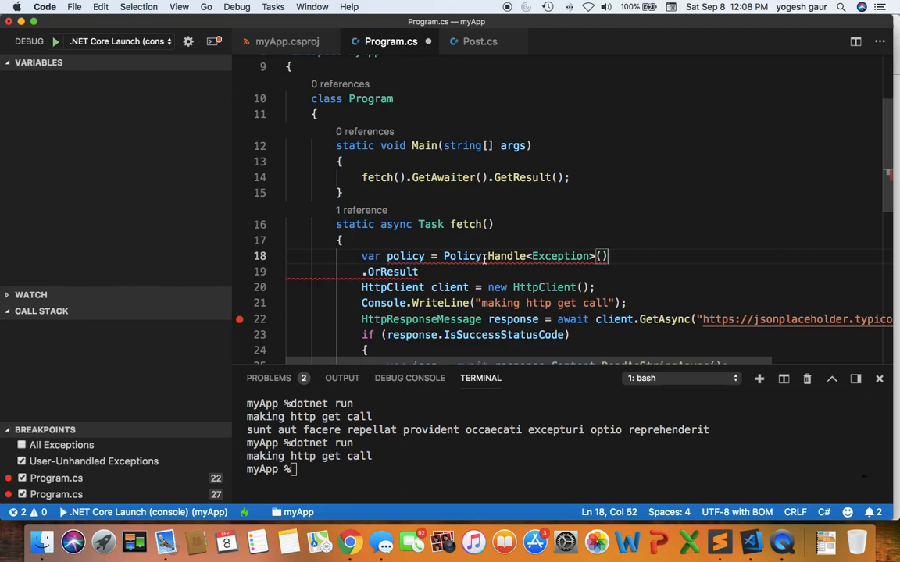
{"action": "mouse_move", "coordinate": [506, 256]}
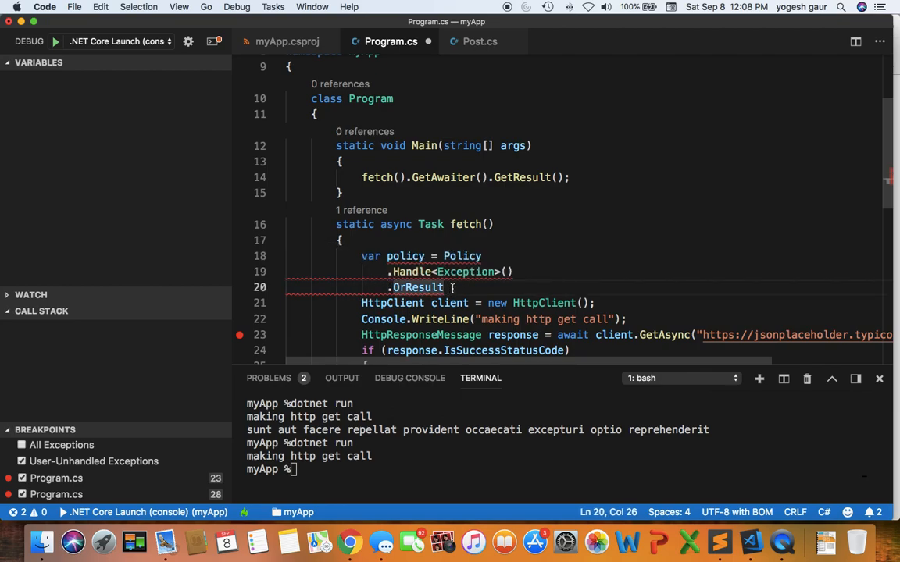
- Fill OrResult<HttpResponseMessage> with r => !r.IsSuccessStatusCode and begin the next chained line
{"action": "type", "text": "("}
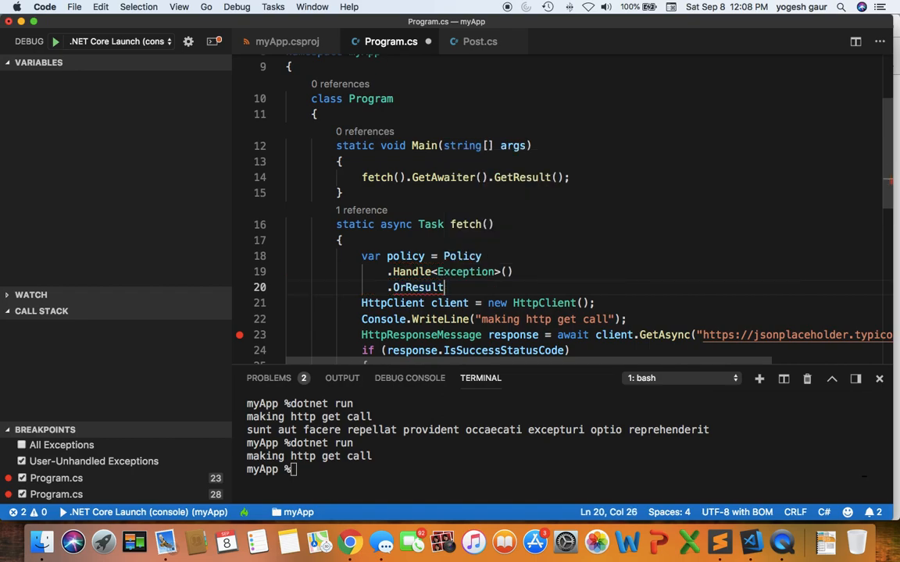
{"action": "type", "text": "<H"}
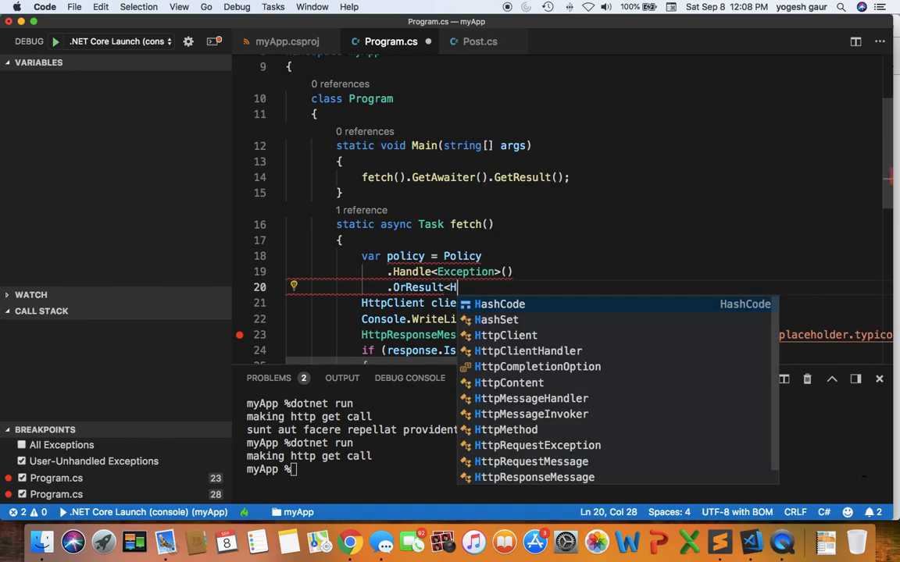
{"action": "type", "text": "ttp"}
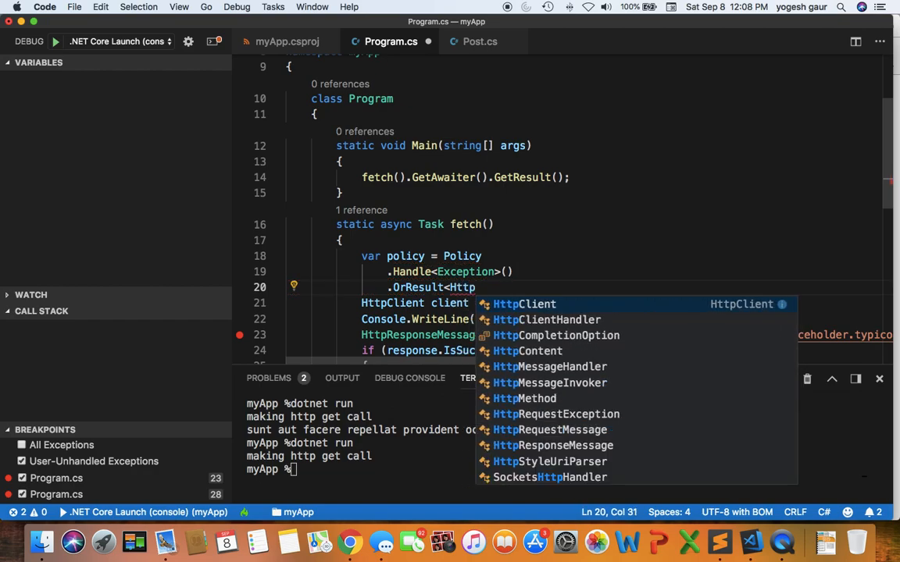
{"action": "type", "text": "ResponseMessage>"}
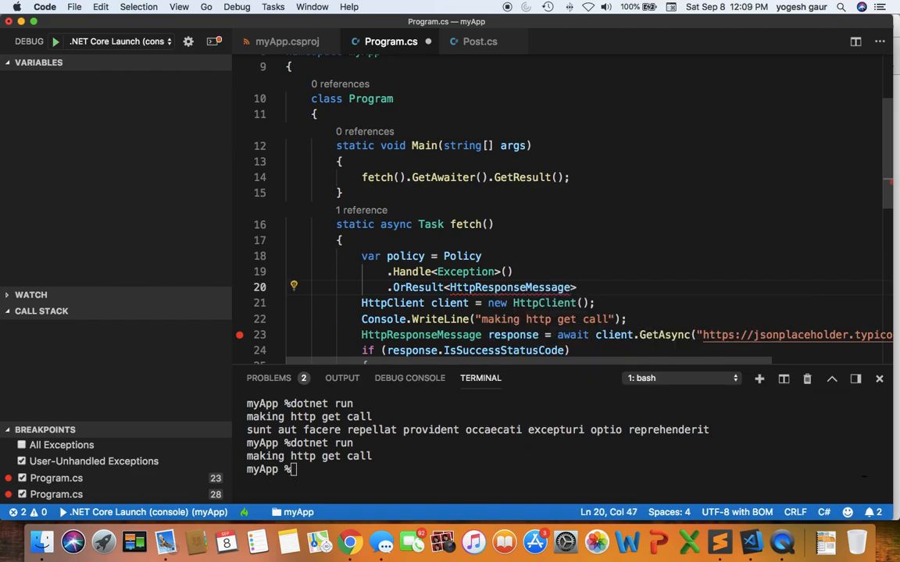
{"action": "type", "text": "( r ="}
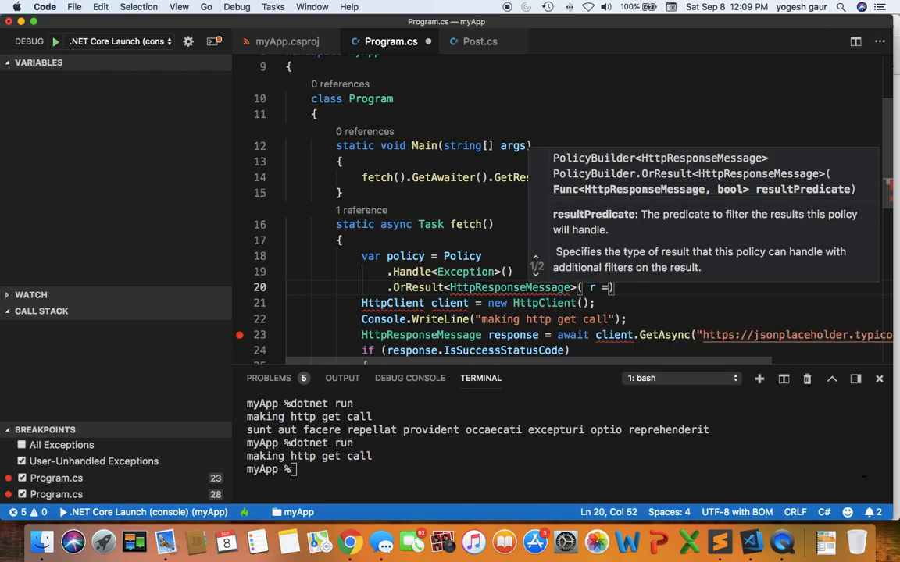
{"action": "type", "text": "> !"}
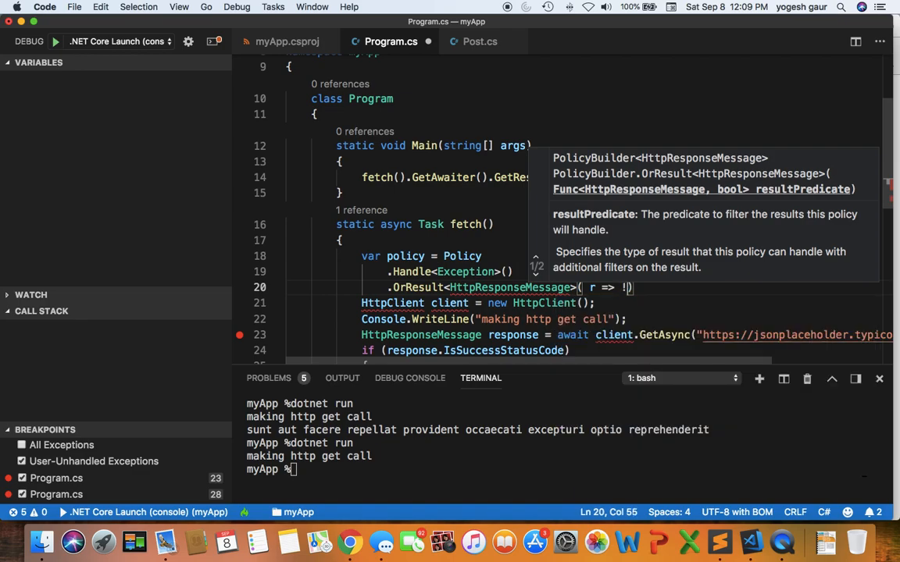
{"action": "type", "text": "r.IsSuccessStatusCode"}
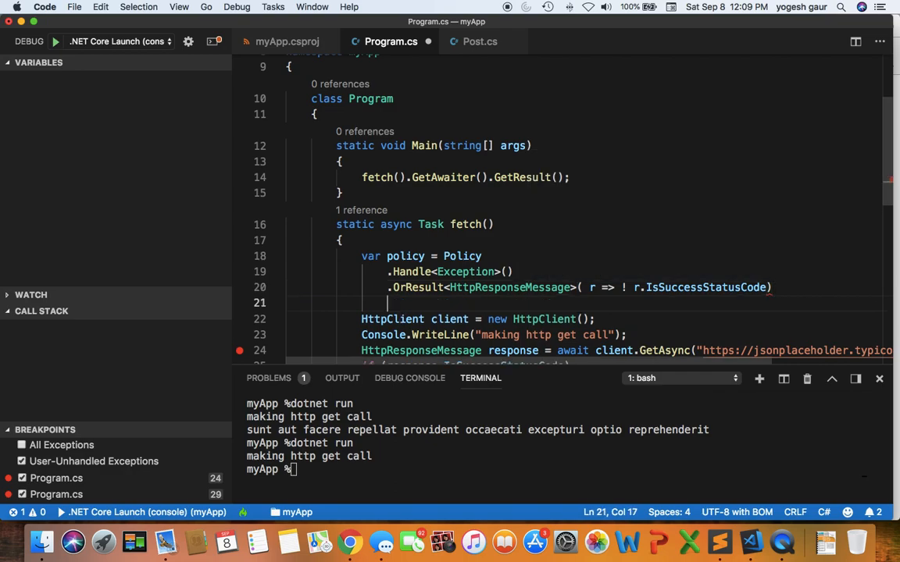
{"action": "scroll", "scroll_direction": "down", "scroll_amount": 3}
{"action": "type", "text": "."}
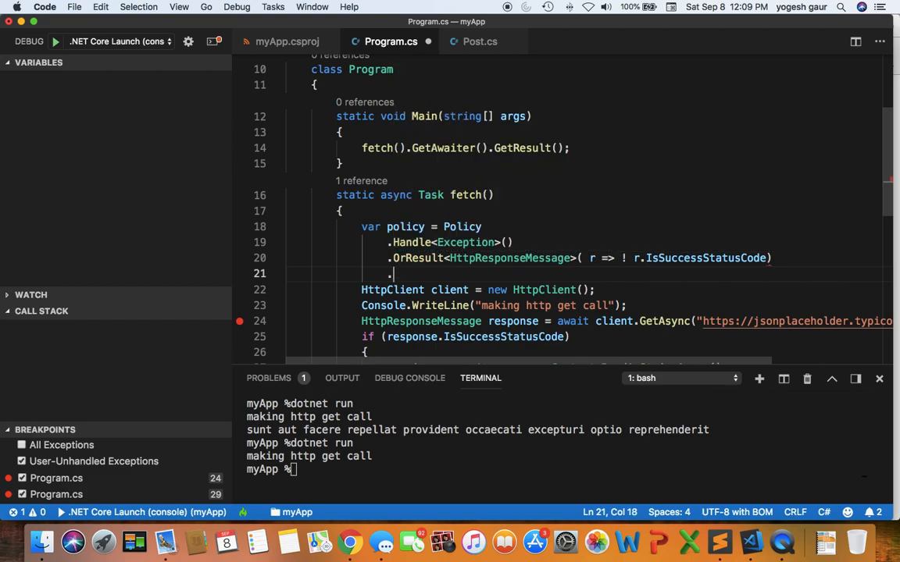
- Chain .RetryAsync(2, (ex, retryCnt) => with RetryAsync picked from IntelliSense
{"action": "type", "text": "Re"}
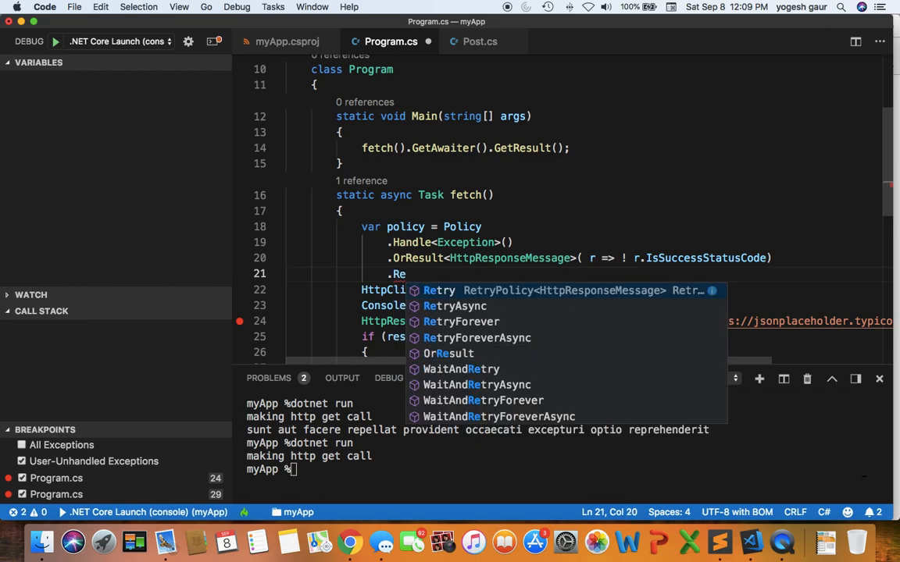
{"action": "left_click", "coordinate": [456, 306]}
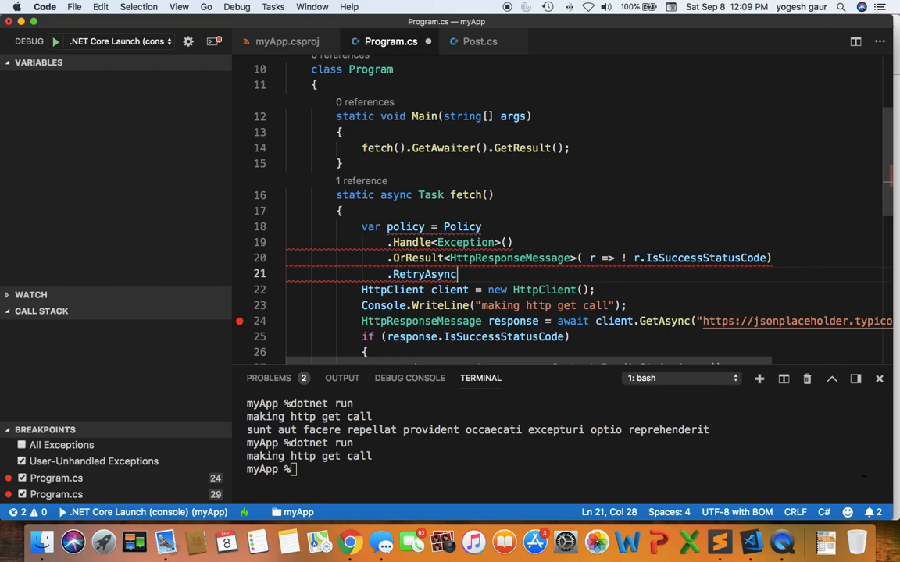
{"action": "type", "text": "()"}
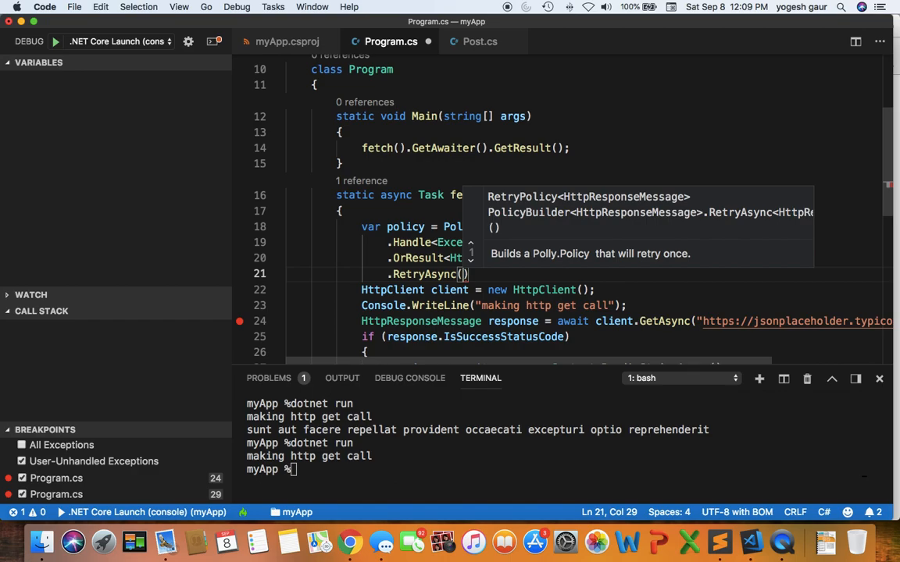
{"action": "type", "text": "2,"}
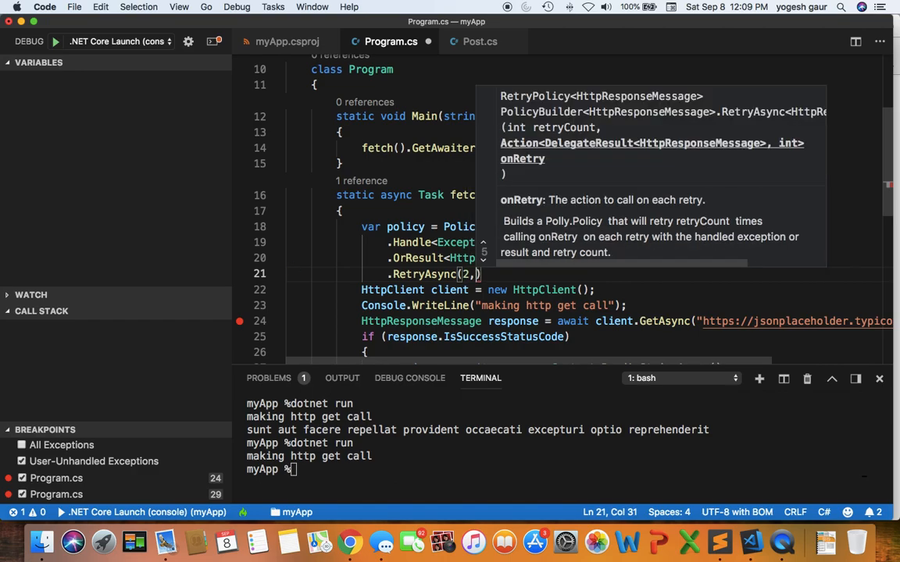
{"action": "type", "text": "("}
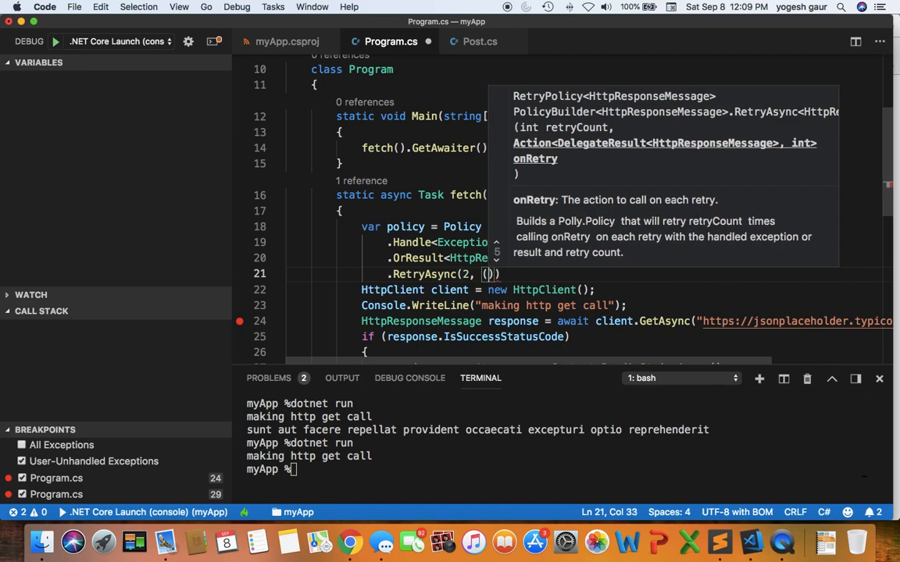
{"action": "type", "text": "ex, retry"}
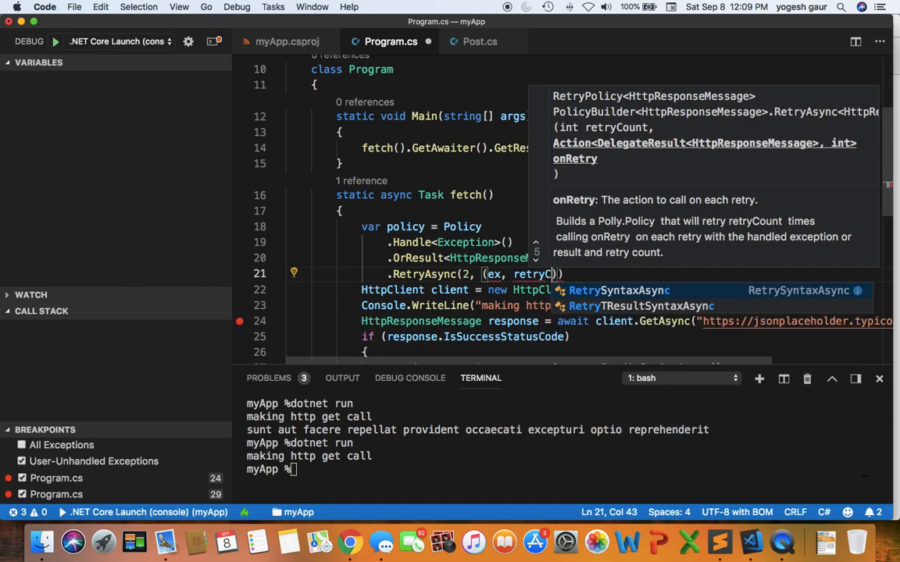
{"action": "type", "text": "Cnt"}
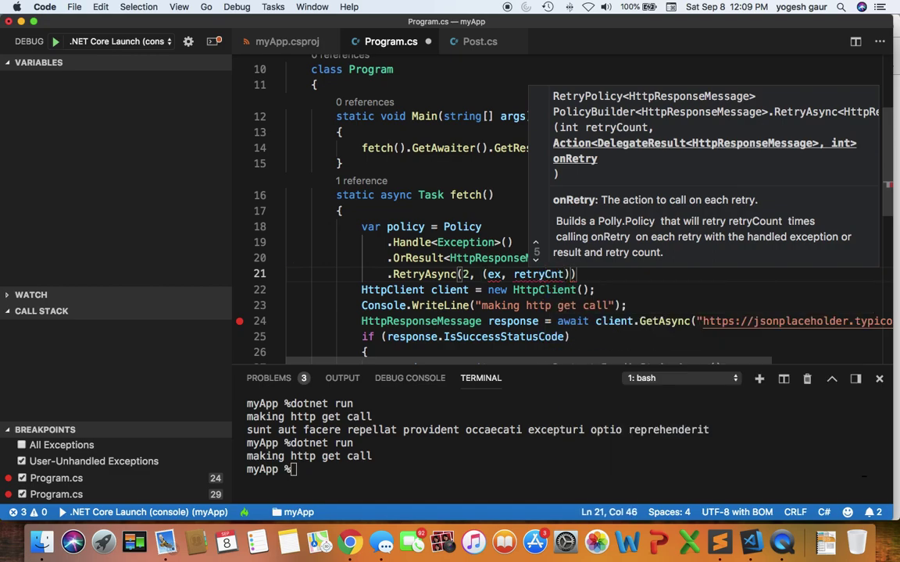
{"action": "type", "text": "=> {"}
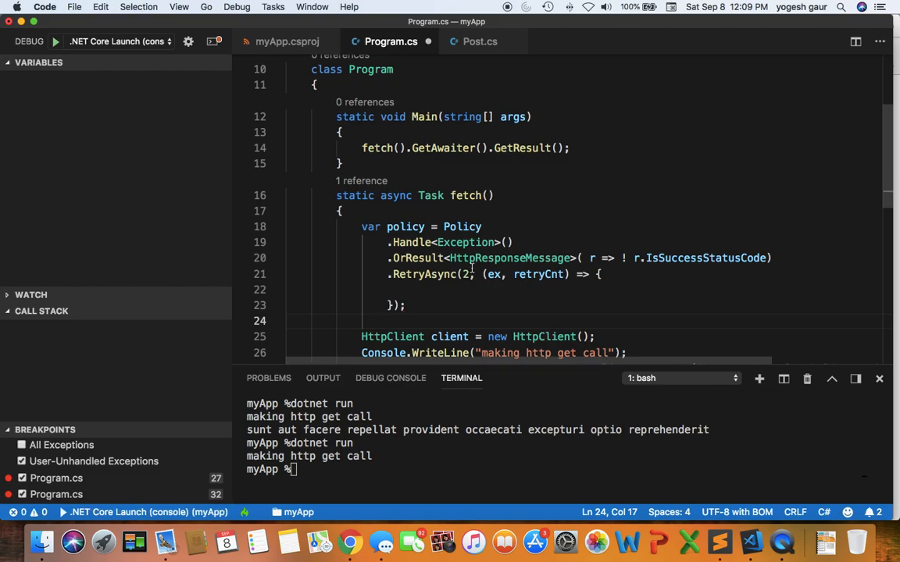
{"action": "mouse_move", "coordinate": [450, 287]}
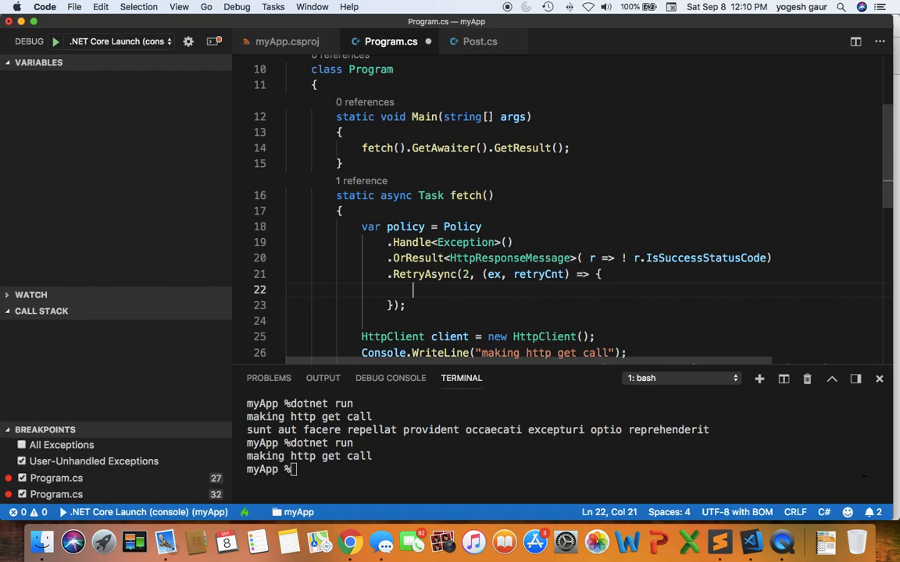
- Write the callback body Console.WriteLine($"Retry count {retryCnt}")
{"action": "type", "text": "Cons"}
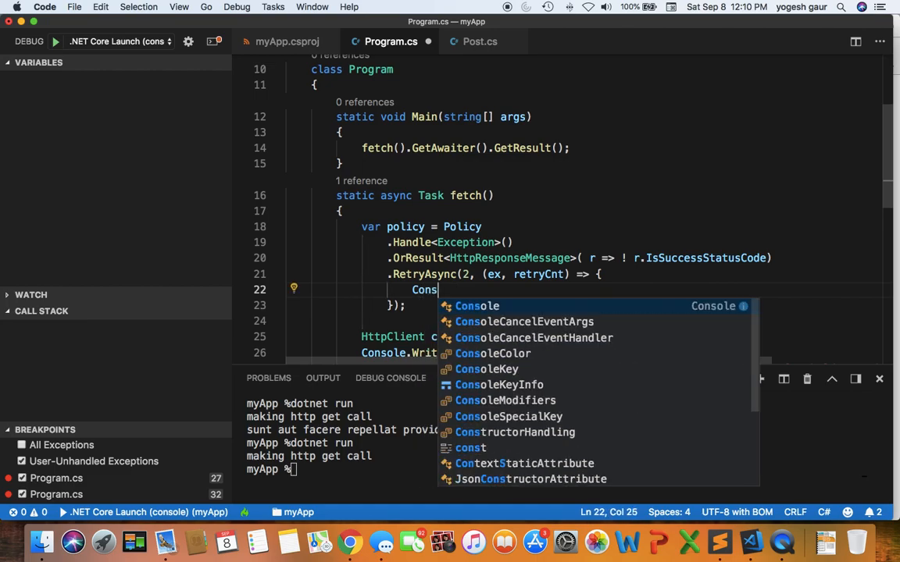
{"action": "type", "text": ".WriteLine(\""}
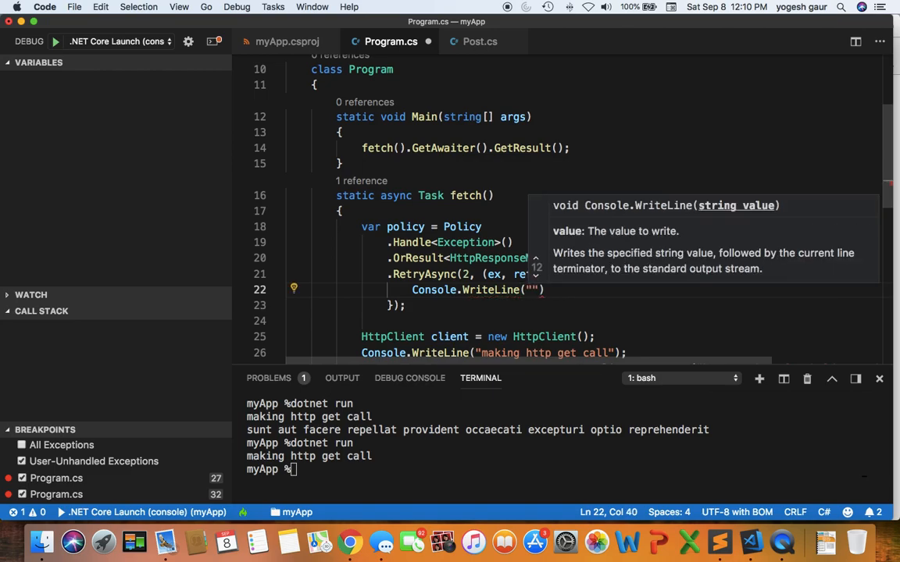
{"action": "type", "text": "$"}
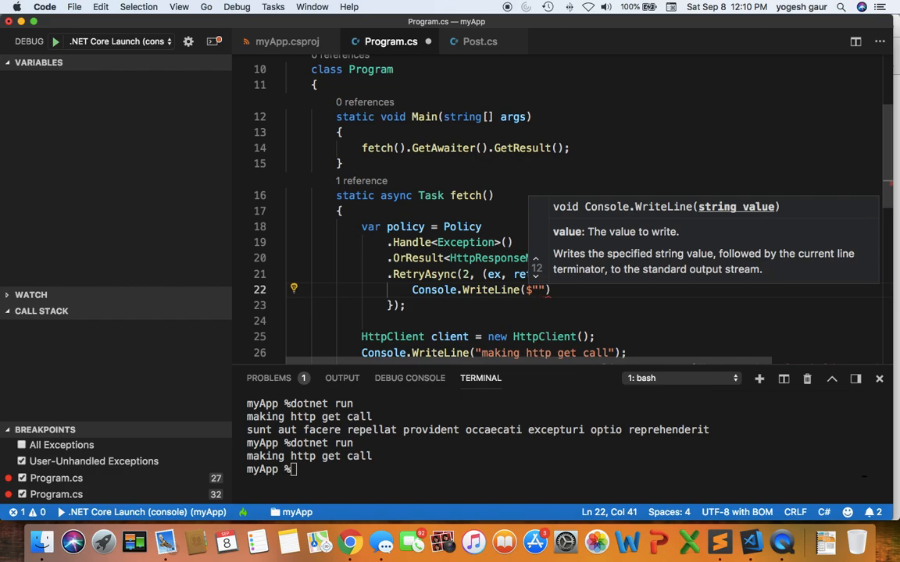
{"action": "type", "text": "Retry"}
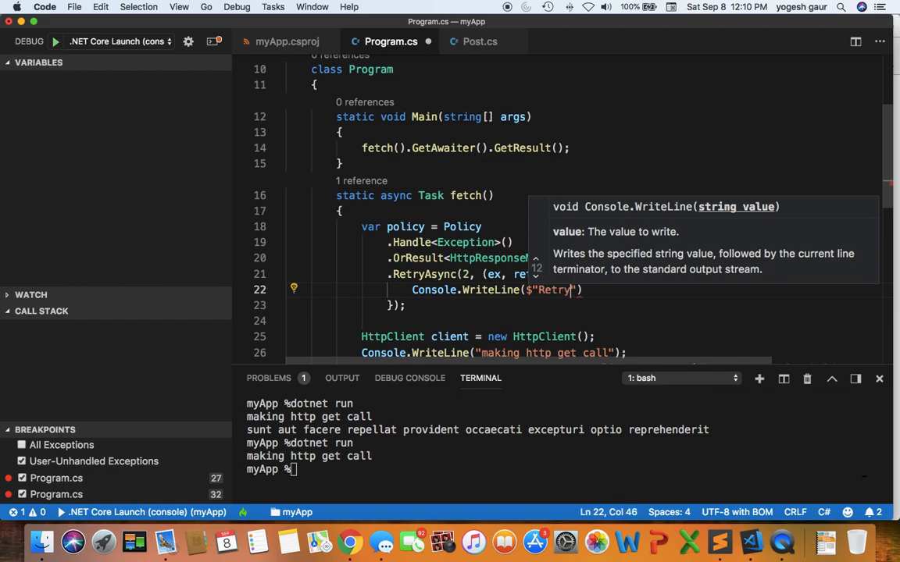
{"action": "type", "text": "count {"}
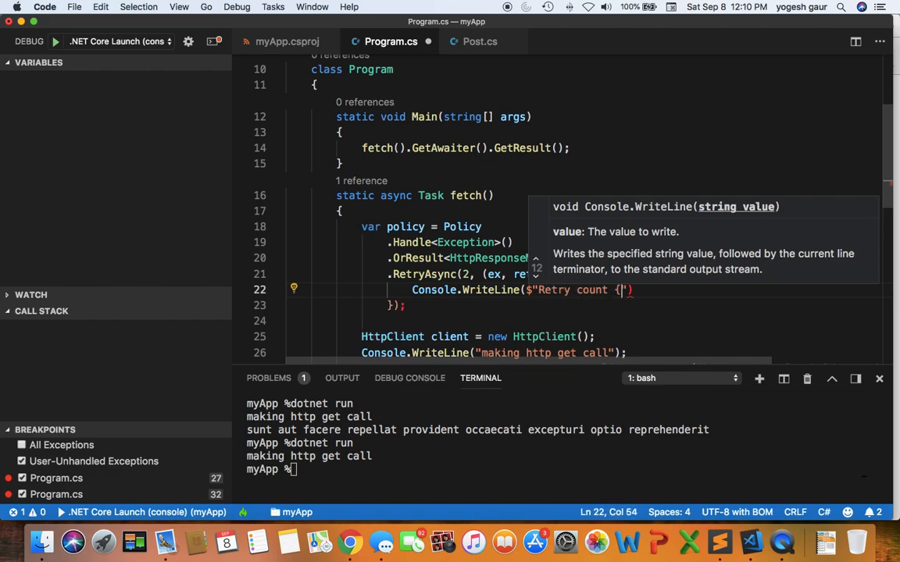
{"action": "type", "text": "e"}
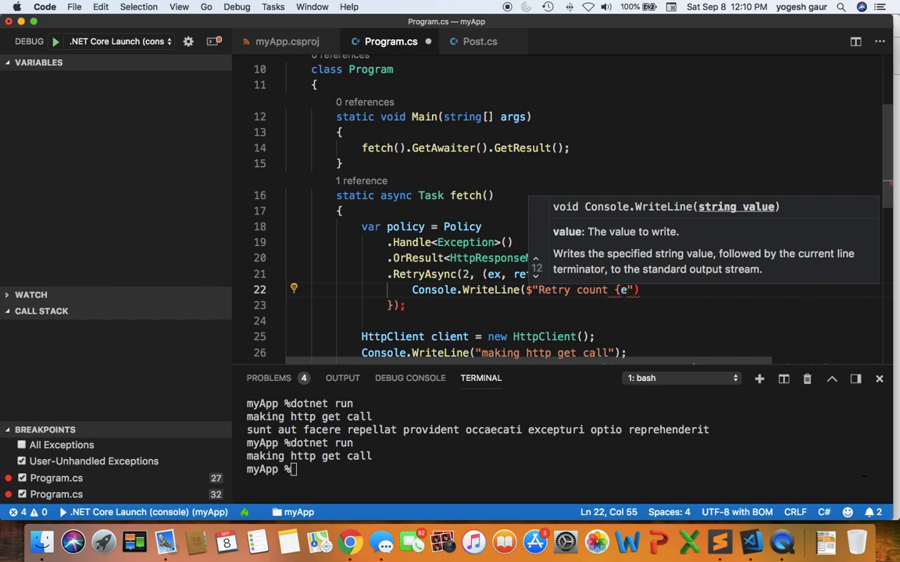
{"action": "type", "text": "retr"}
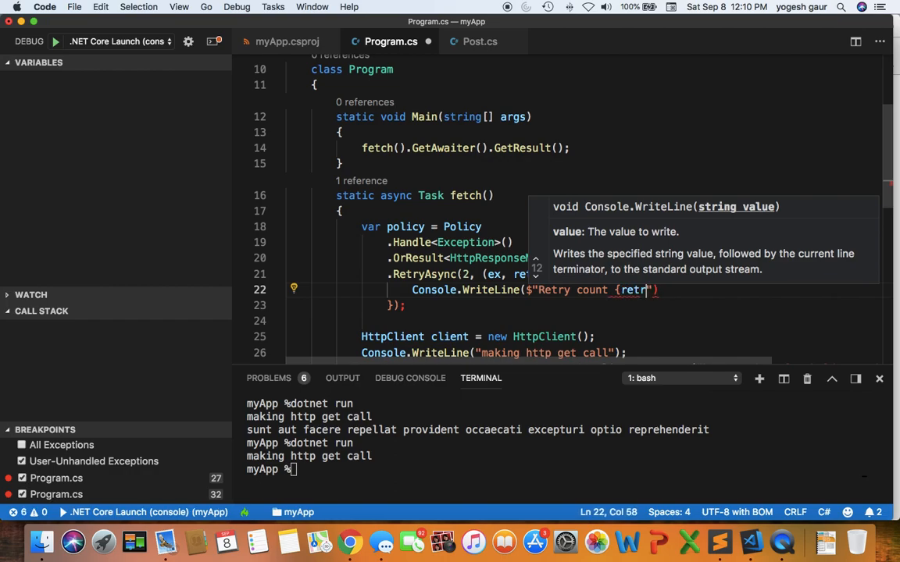
{"action": "type", "text": "yCnt"}
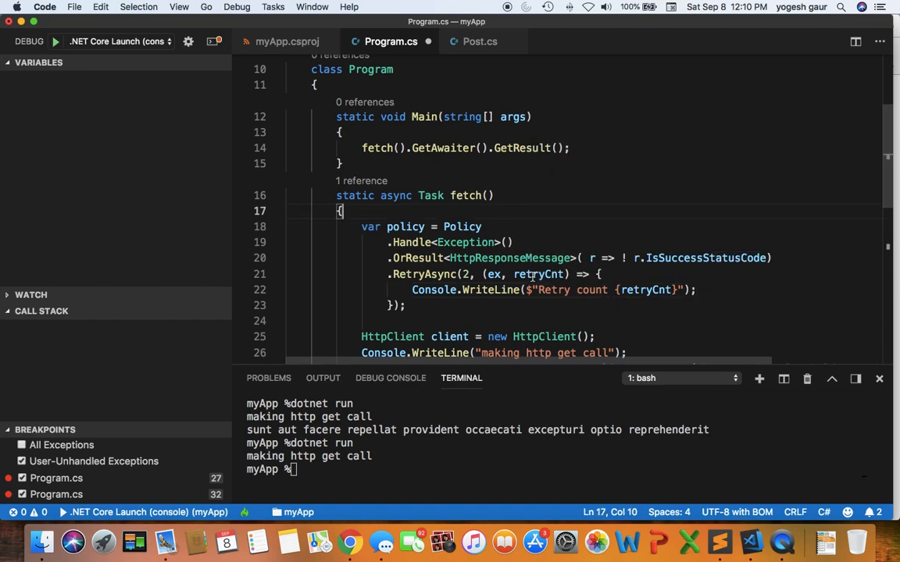
- Wrap the await client.GetAsync call onto its own line under the response declaration
{"action": "double_click", "coordinate": [538, 275]}
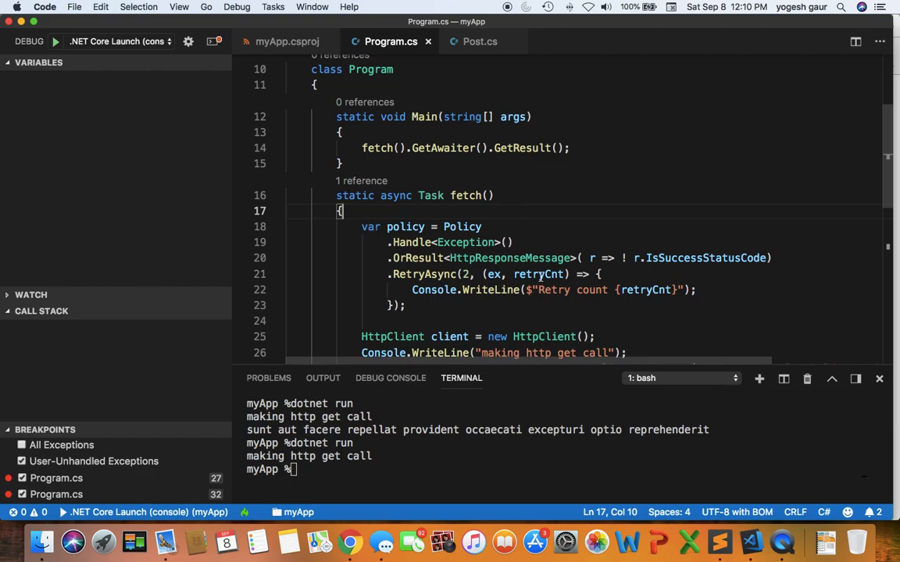
{"action": "scroll", "scroll_direction": "down", "scroll_amount": 3}
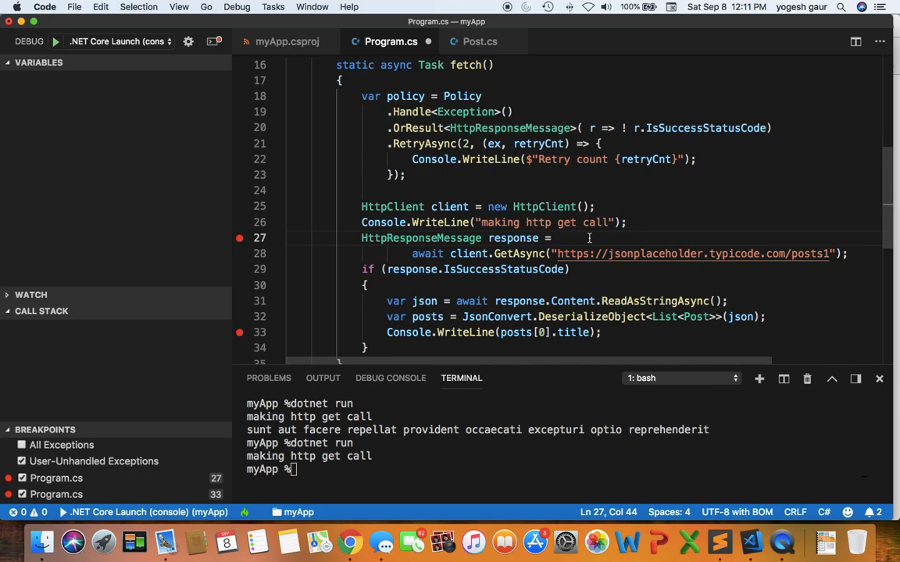
- Assign response from await policy.ExecuteAndCaptureAsync(() => client.GetAsync(...posts1)) instead of awaiting the client directly
{"action": "type", "text": "await"}
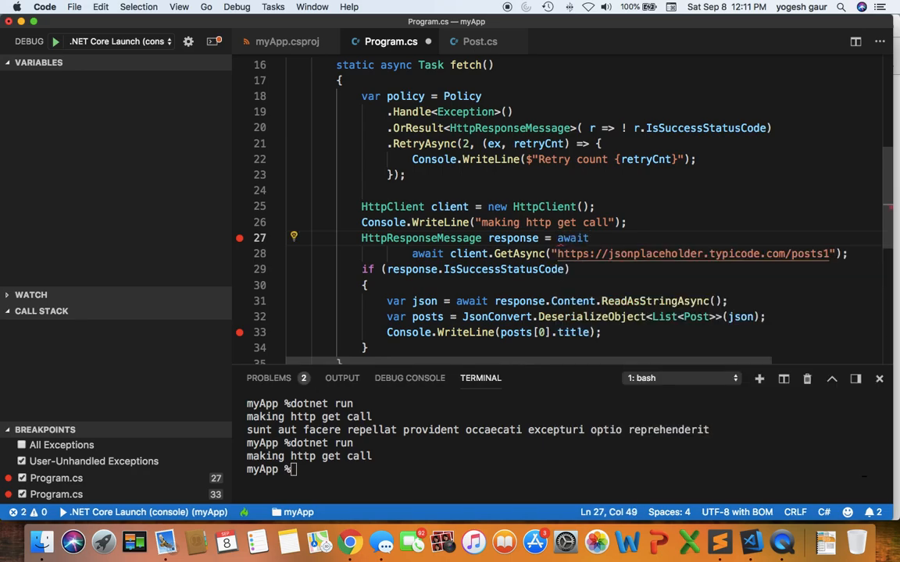
{"action": "type", "text": "policy"}
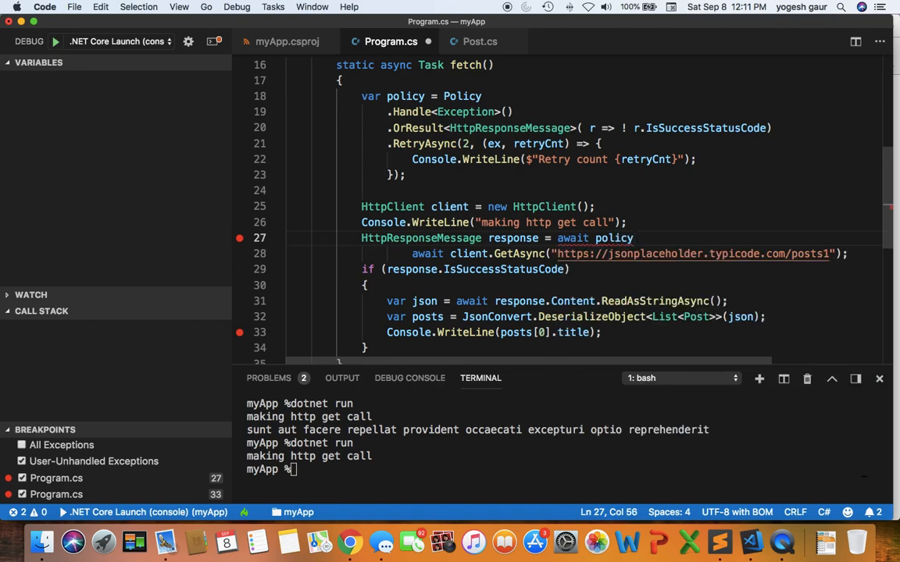
{"action": "type", "text": "."}
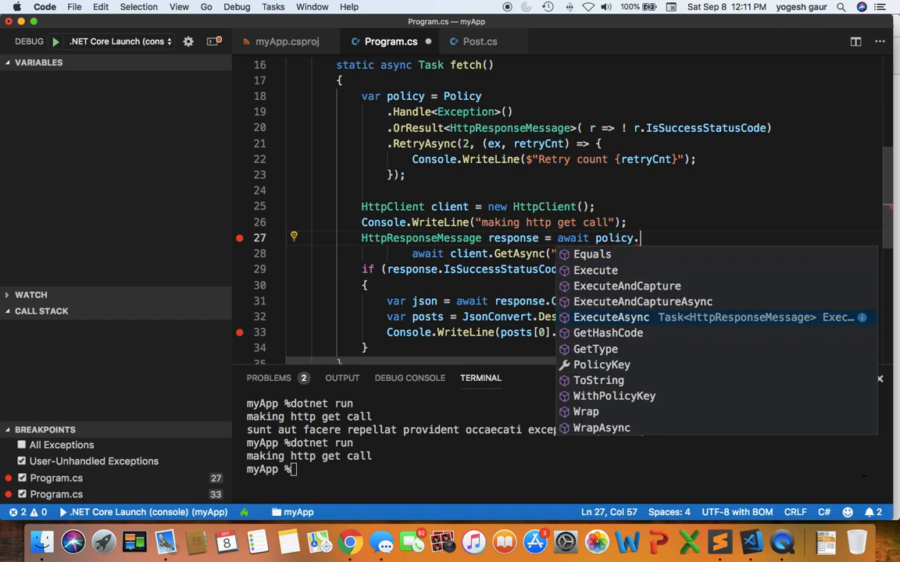
{"action": "type", "text": "E"}
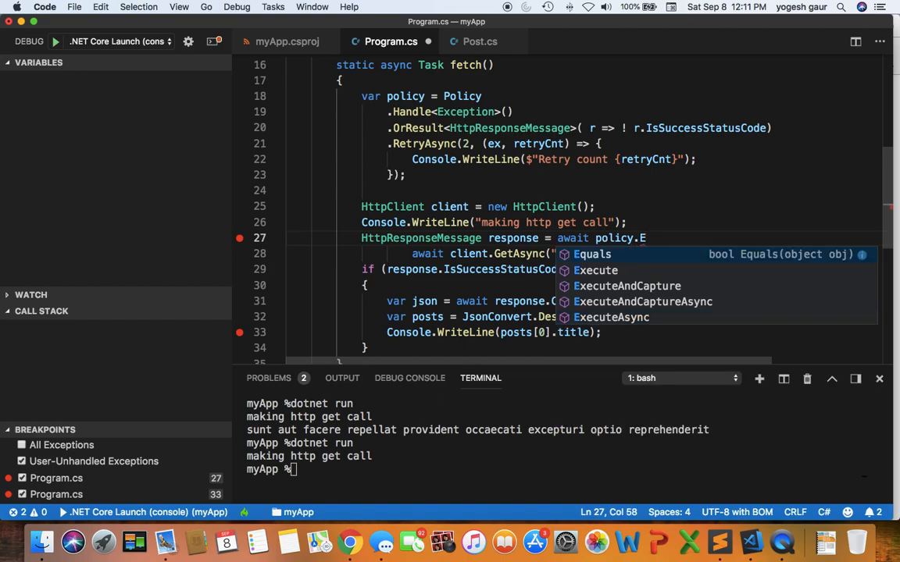
{"action": "left_click", "coordinate": [642, 302]}
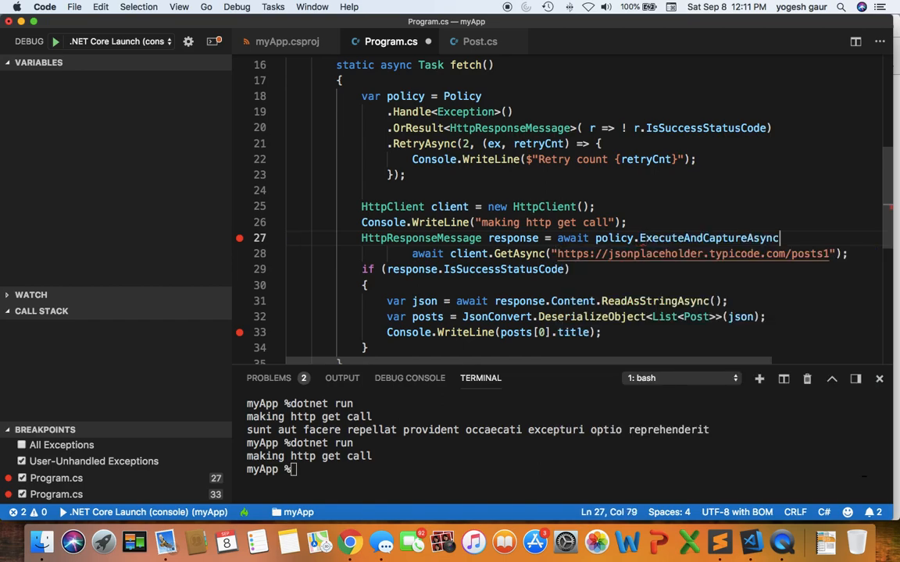
{"action": "type", "text": "() =>"}
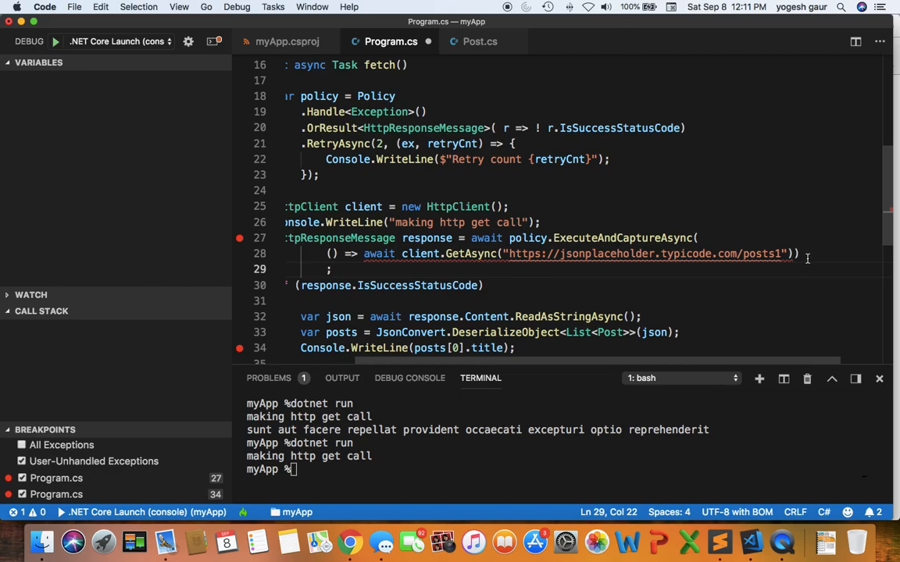
{"action": "left_click", "coordinate": [800, 253]}
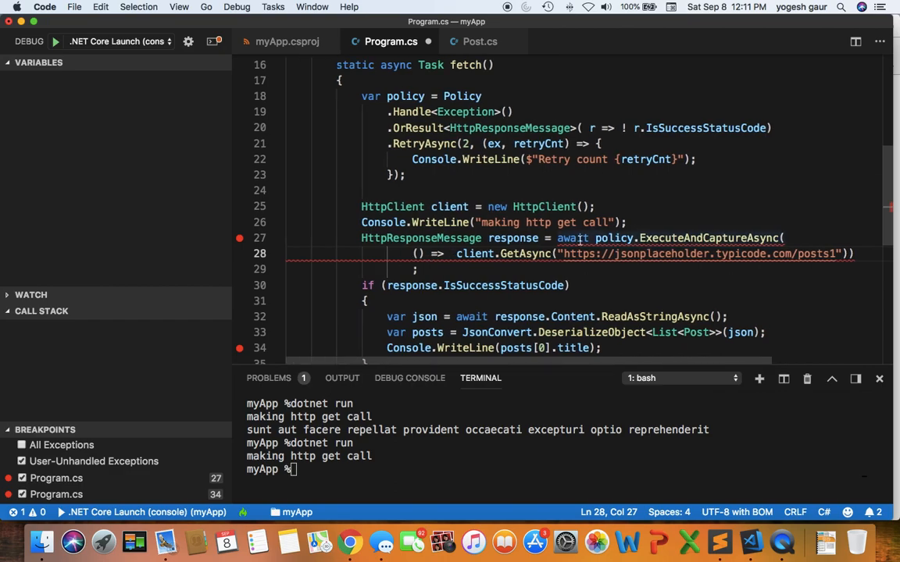
{"action": "mouse_move", "coordinate": [718, 237]}
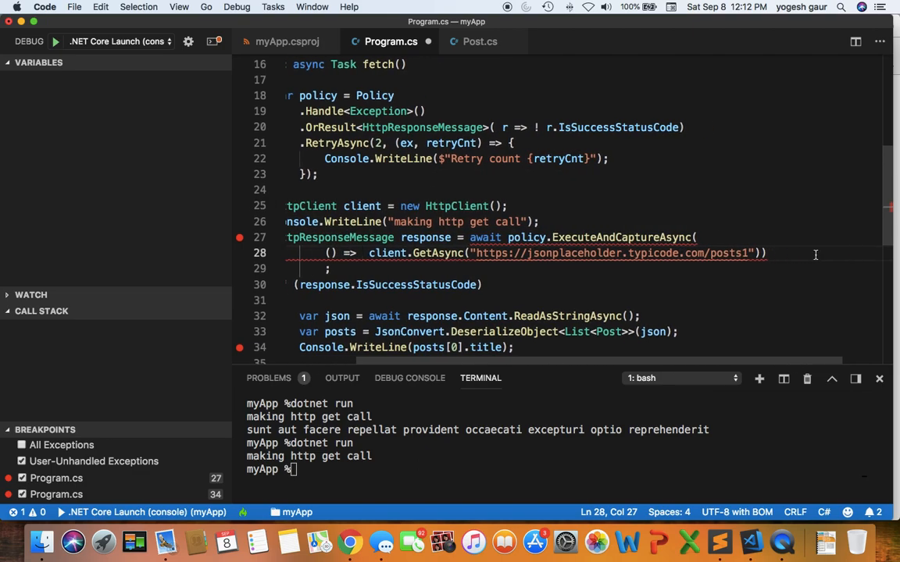
- Replace ExecuteAndCaptureAsync with policy.ExecuteAsync around the GetAsync lambda, ending the statement with a semicolon
{"action": "type", "text": ";"}
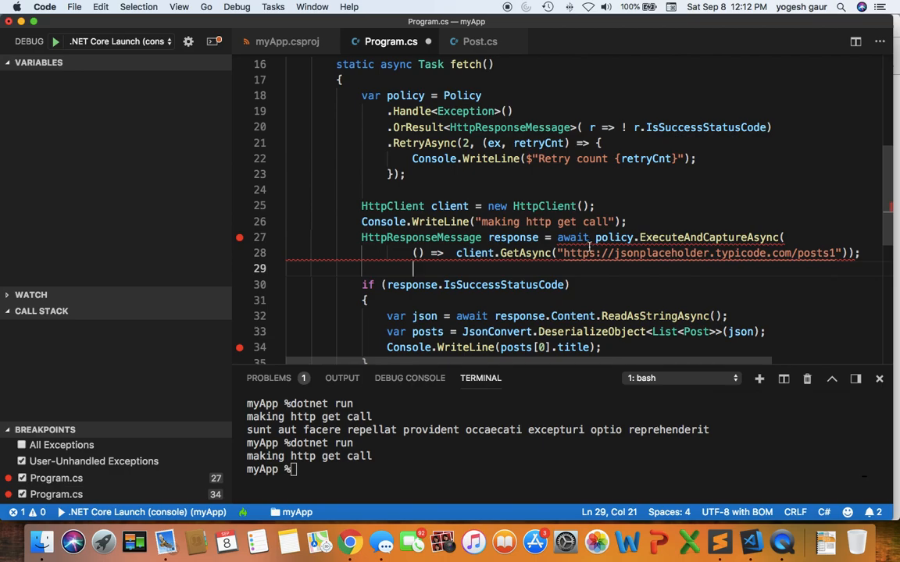
{"action": "mouse_move", "coordinate": [572, 238]}
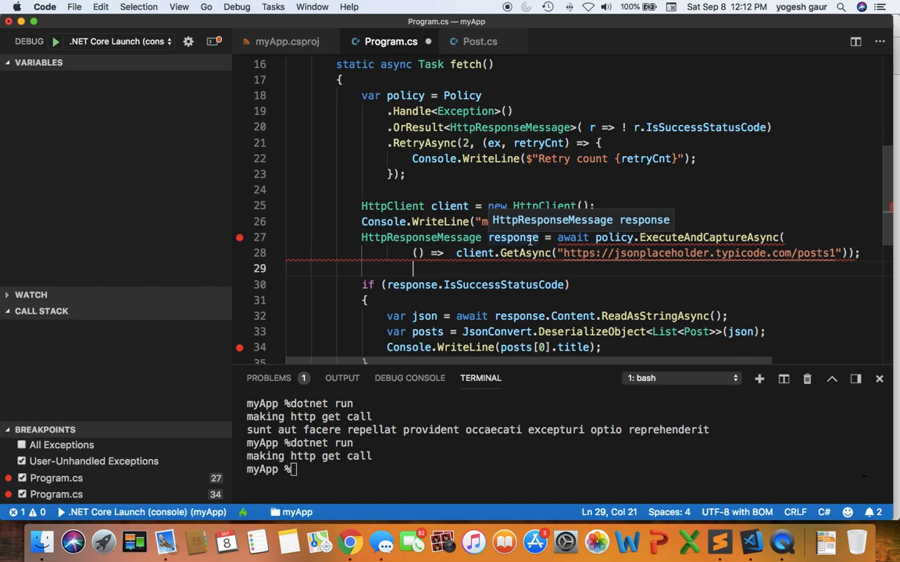
{"action": "double_click", "coordinate": [700, 237]}
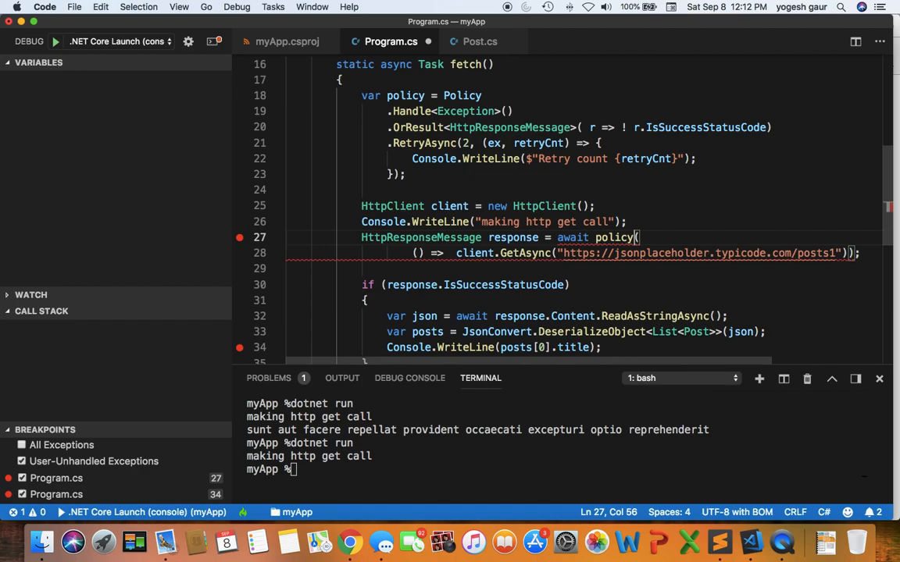
{"action": "type", "text": ".E"}
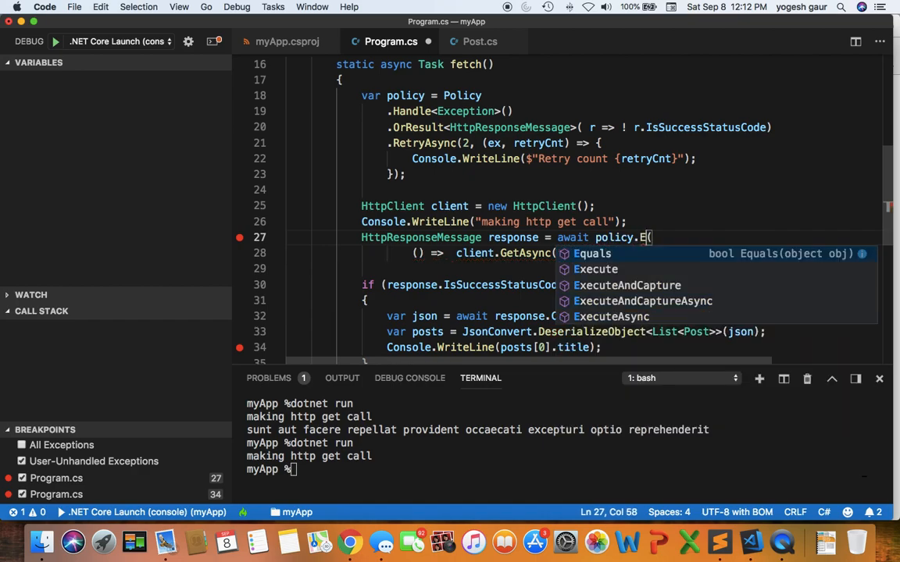
{"action": "left_click", "coordinate": [610, 316]}
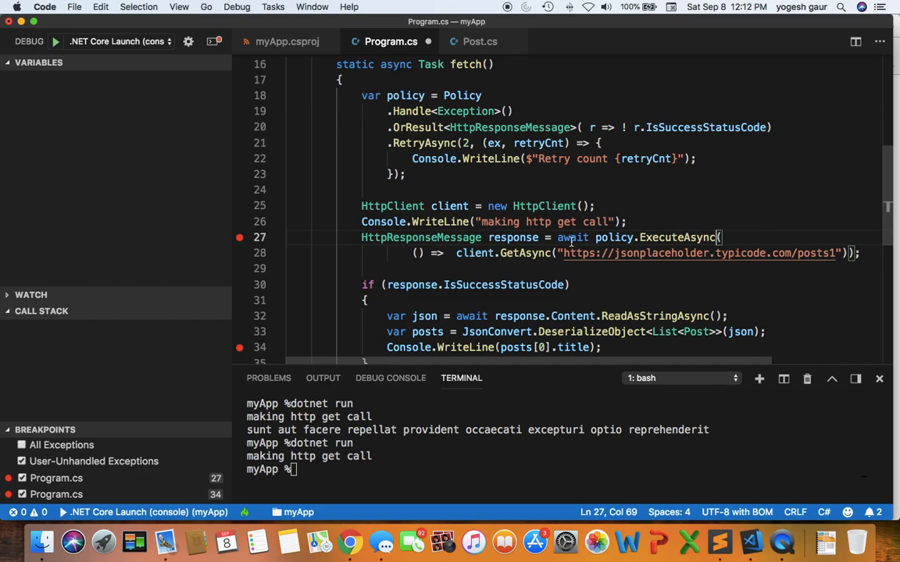
{"action": "double_click", "coordinate": [616, 237]}
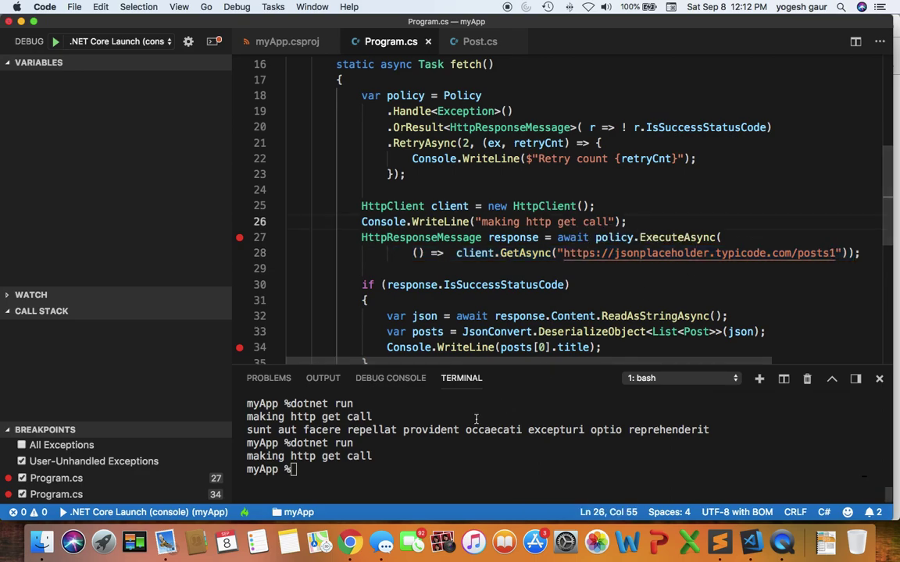
- Run dotnet run in the terminal, confirming output lines Retry count 1 and Retry count 2
{"action": "type", "text": "dotnet run"}
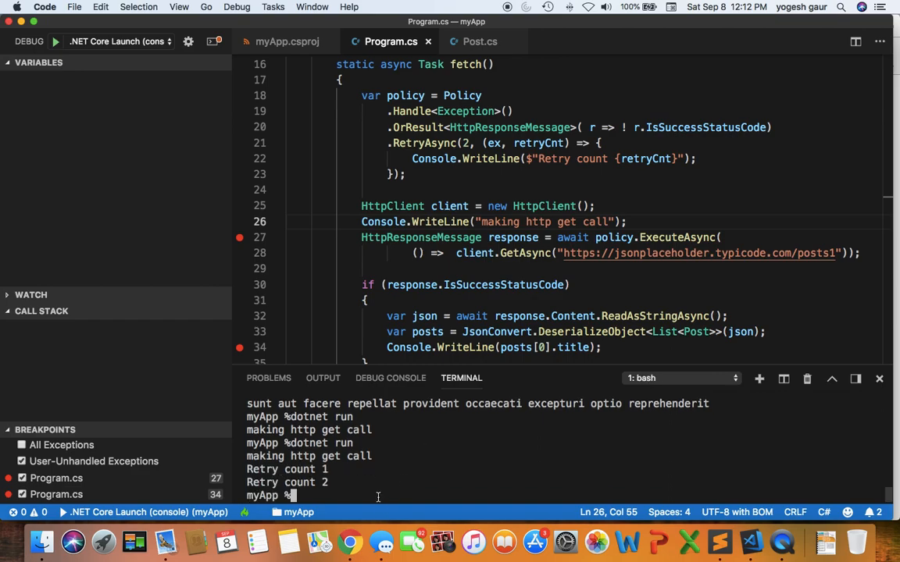
{"action": "double_click", "coordinate": [309, 456]}
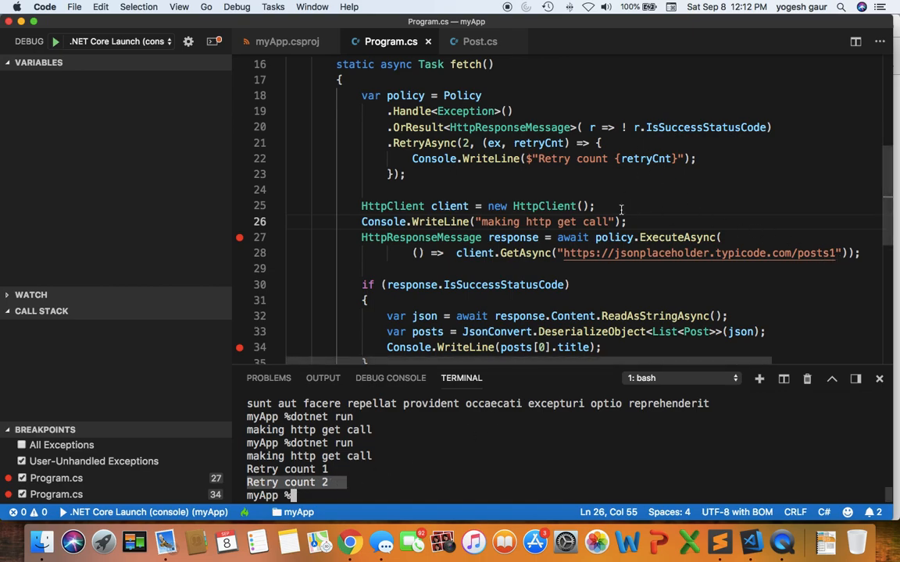
{"action": "mouse_move", "coordinate": [703, 126]}
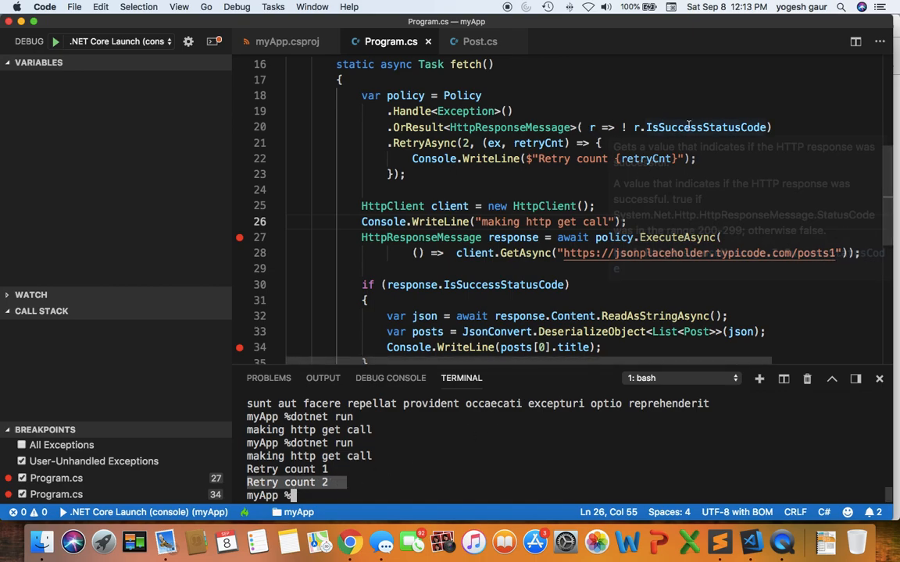
{"action": "mouse_move", "coordinate": [613, 112]}
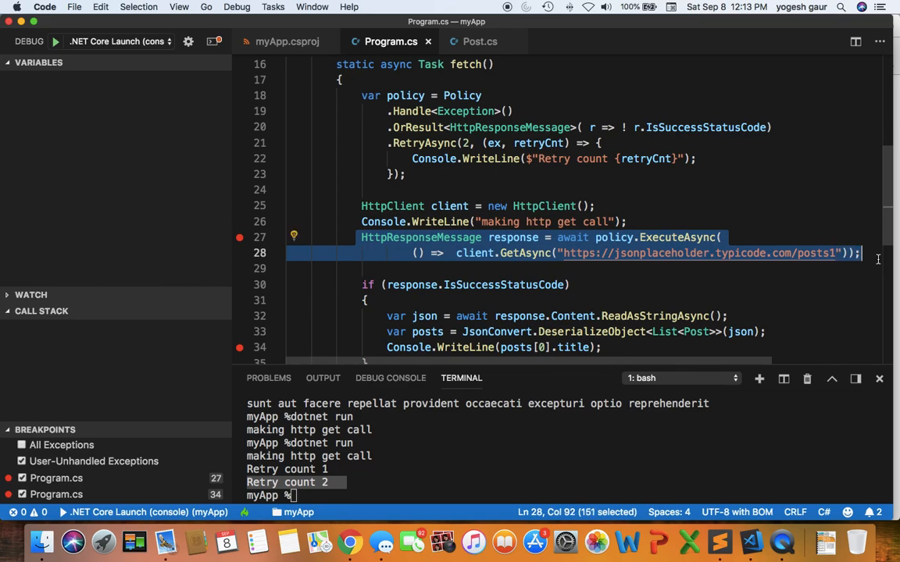
{"action": "mouse_move", "coordinate": [462, 265]}
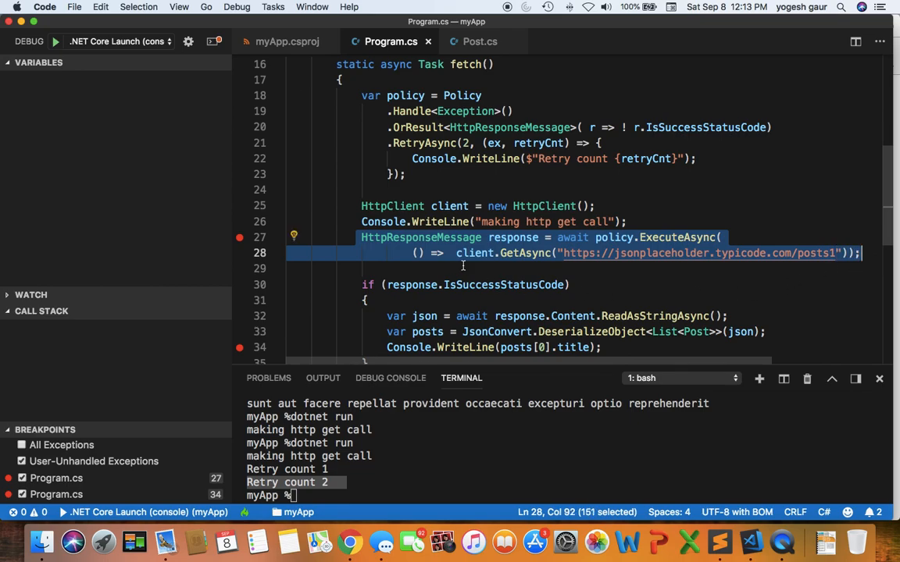
{"action": "scroll", "scroll_direction": "down", "scroll_amount": 3}
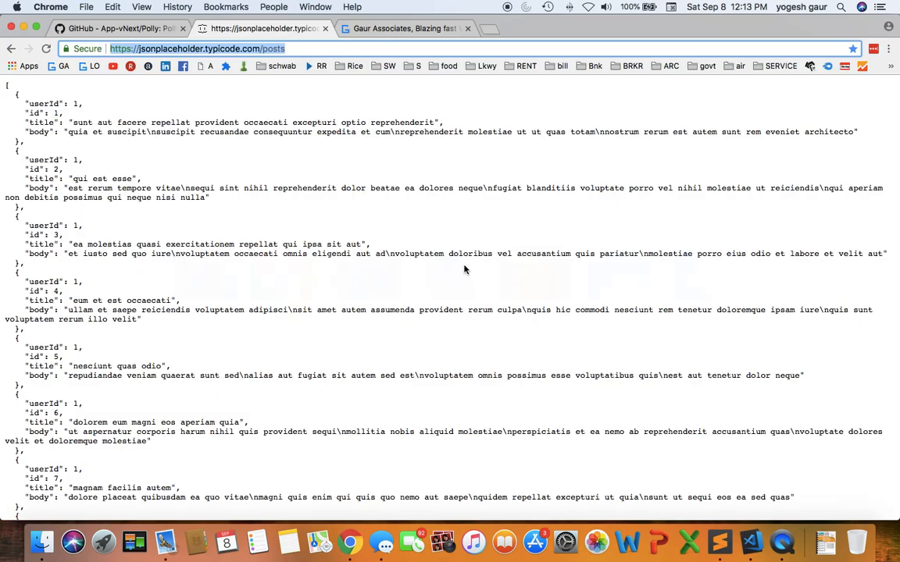
- Review the Polly GitHub policy table, then switch to the Gaur Associates tab with the 'c# retrie with polly' search
{"action": "left_click", "coordinate": [117, 28]}
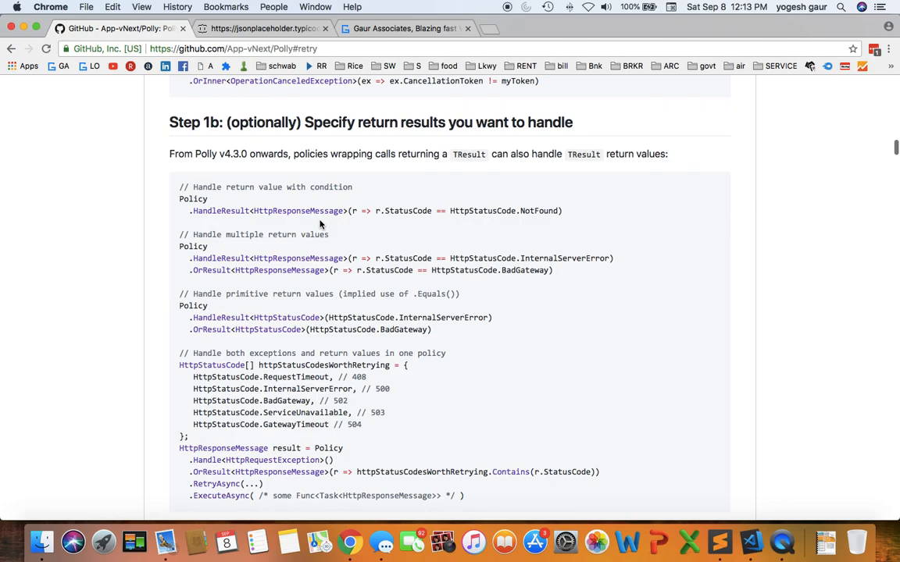
{"action": "scroll", "scroll_direction": "down", "scroll_amount": 3}
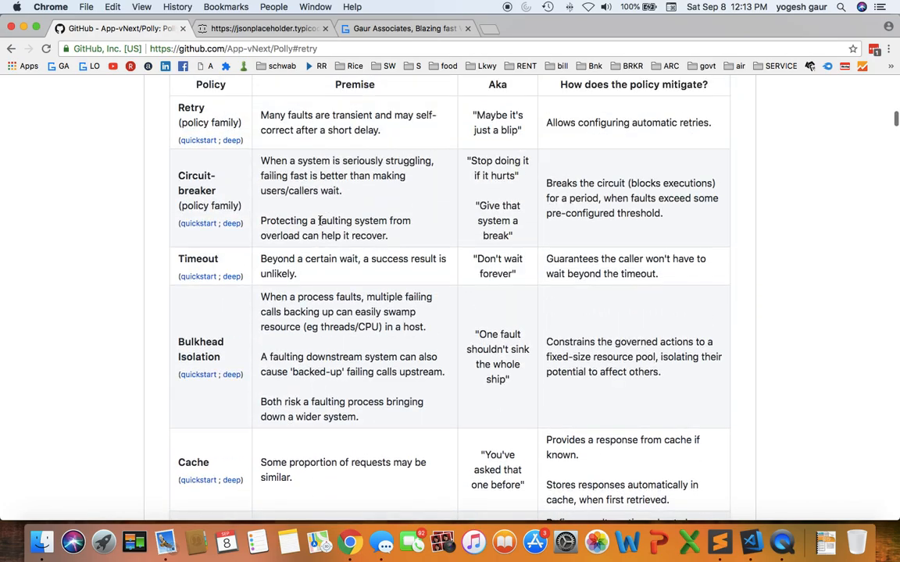
{"action": "scroll", "scroll_direction": "down", "scroll_amount": 3}
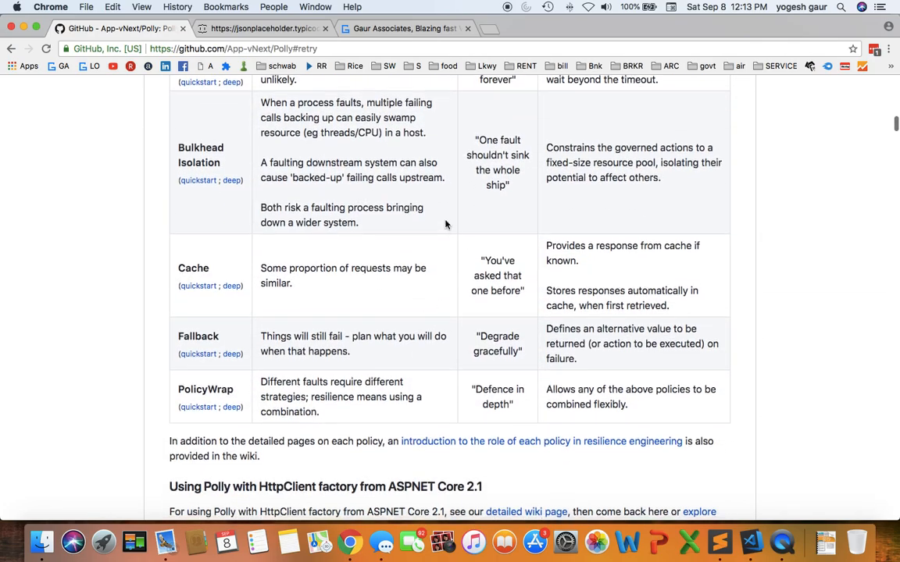
{"action": "left_click", "coordinate": [413, 28]}
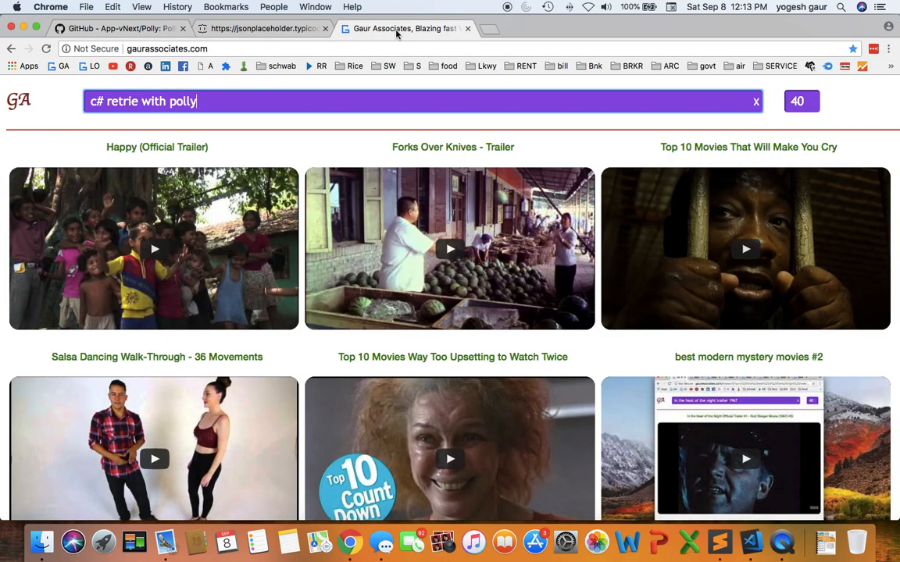